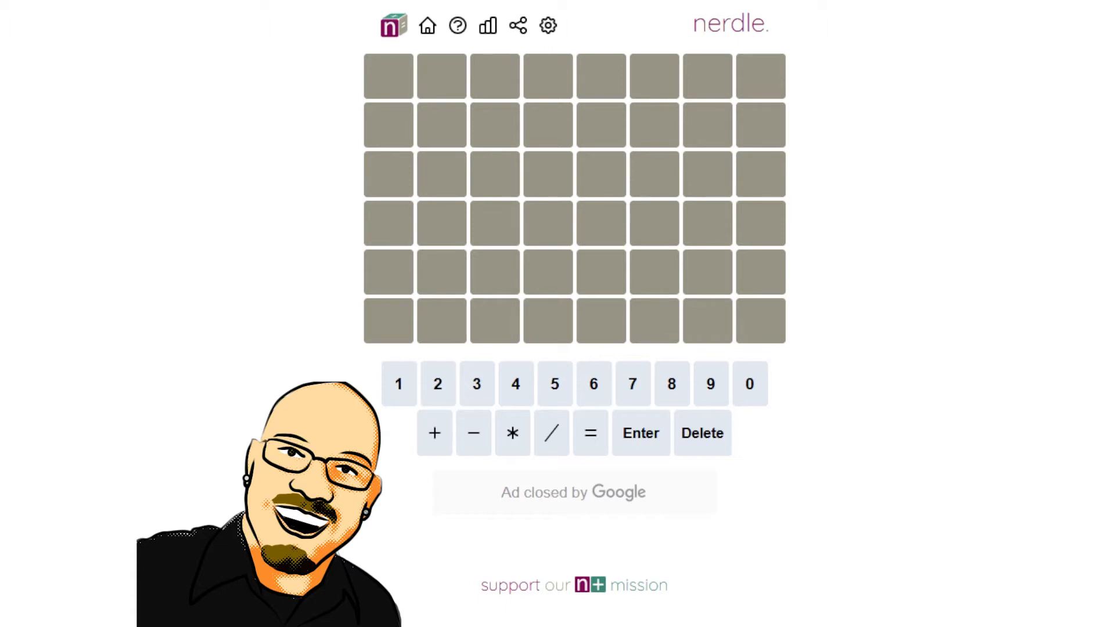
- Enter 3*4+0=12 as the first guess and submit it
left_click(476, 384)
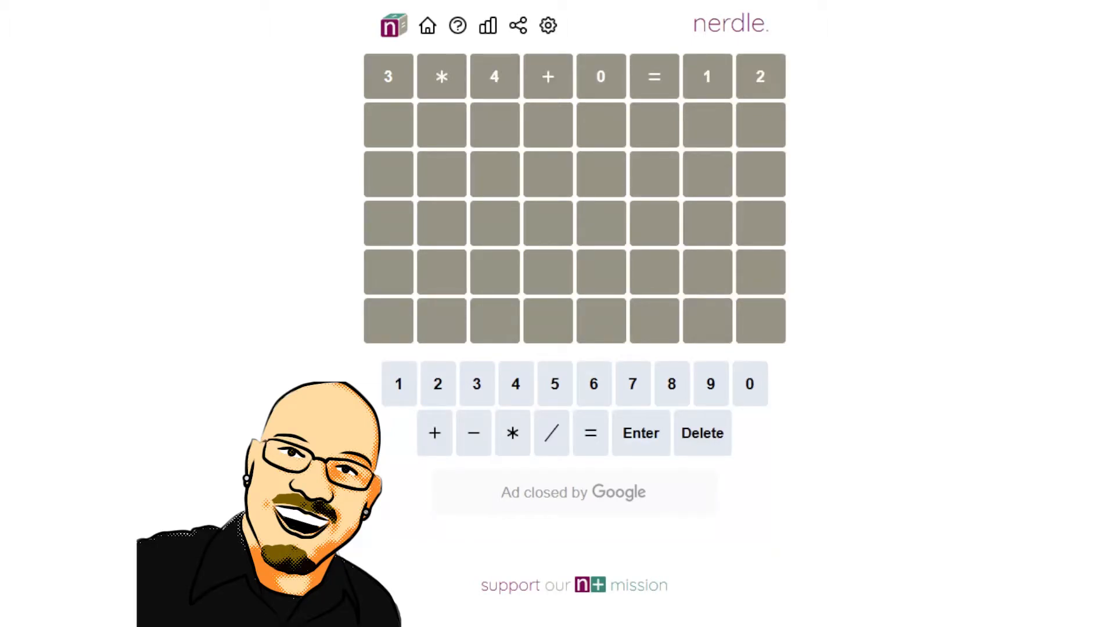
left_click(639, 433)
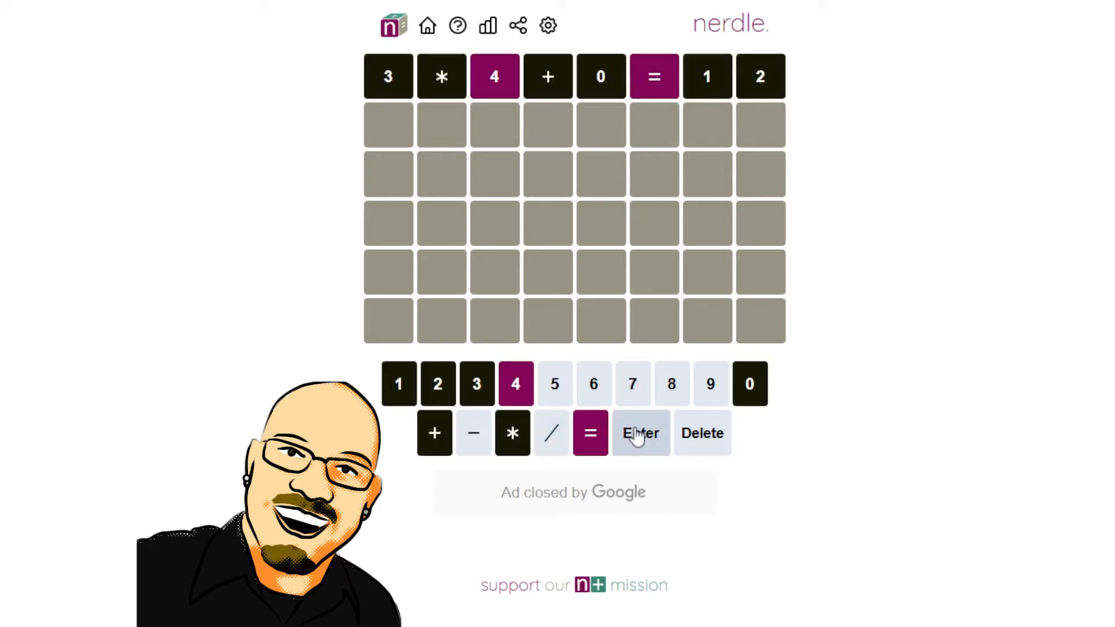
mouse_move(940, 178)
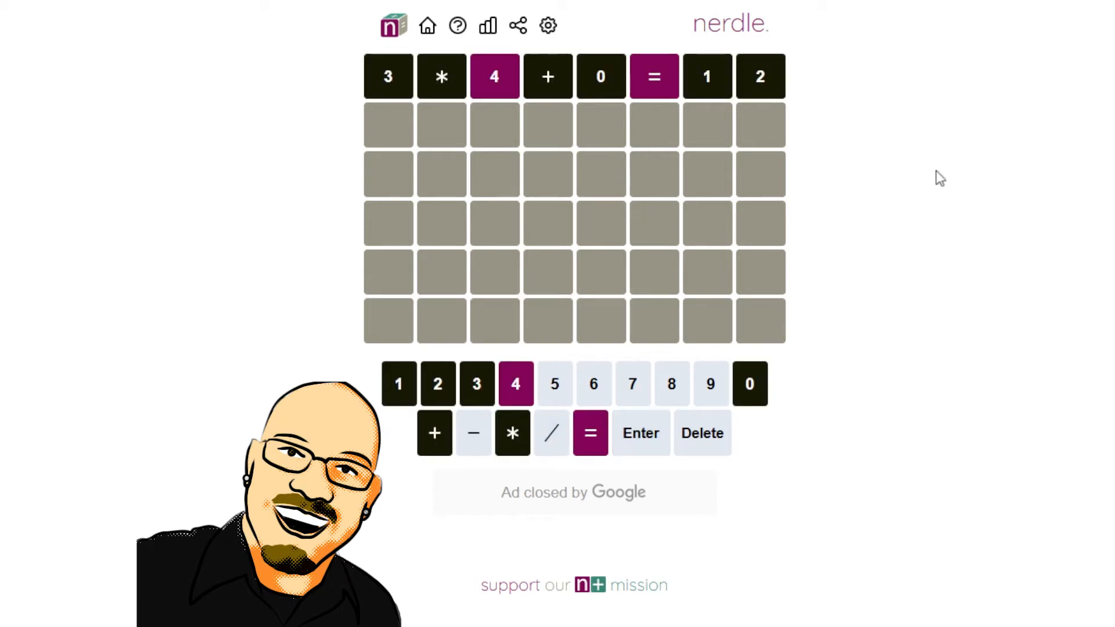
mouse_move(653, 76)
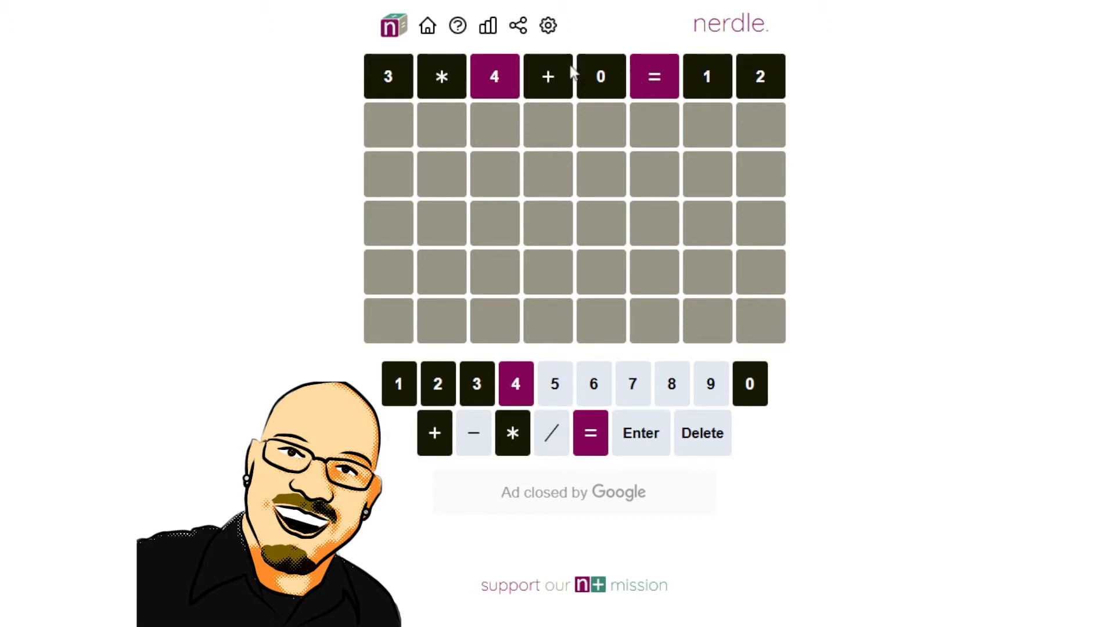
mouse_move(451, 84)
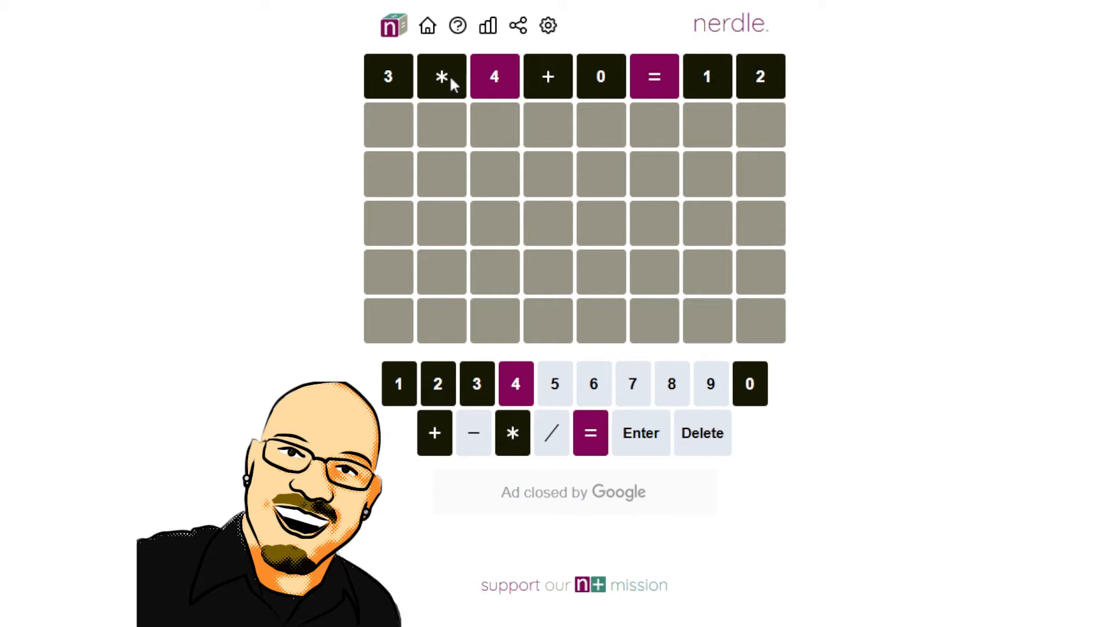
mouse_move(512, 85)
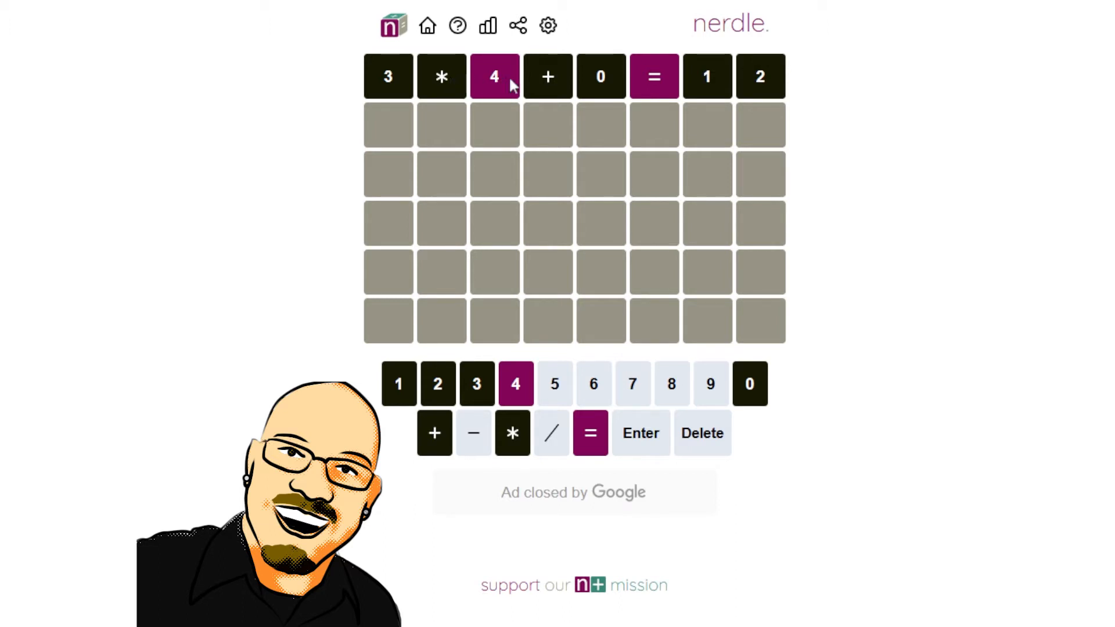
mouse_move(601, 76)
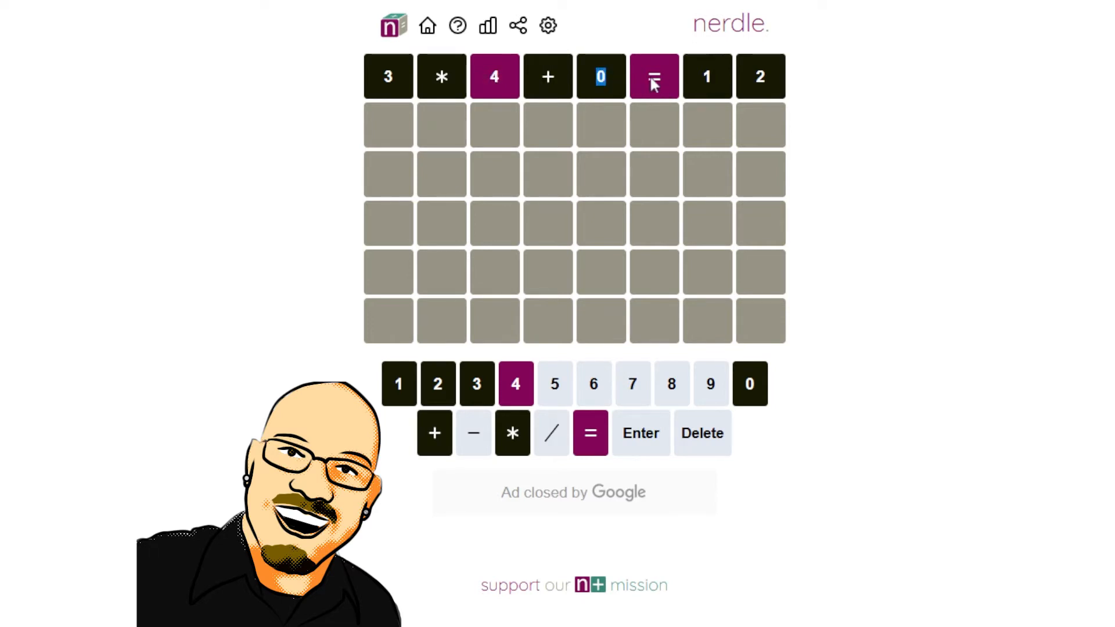
mouse_move(494, 67)
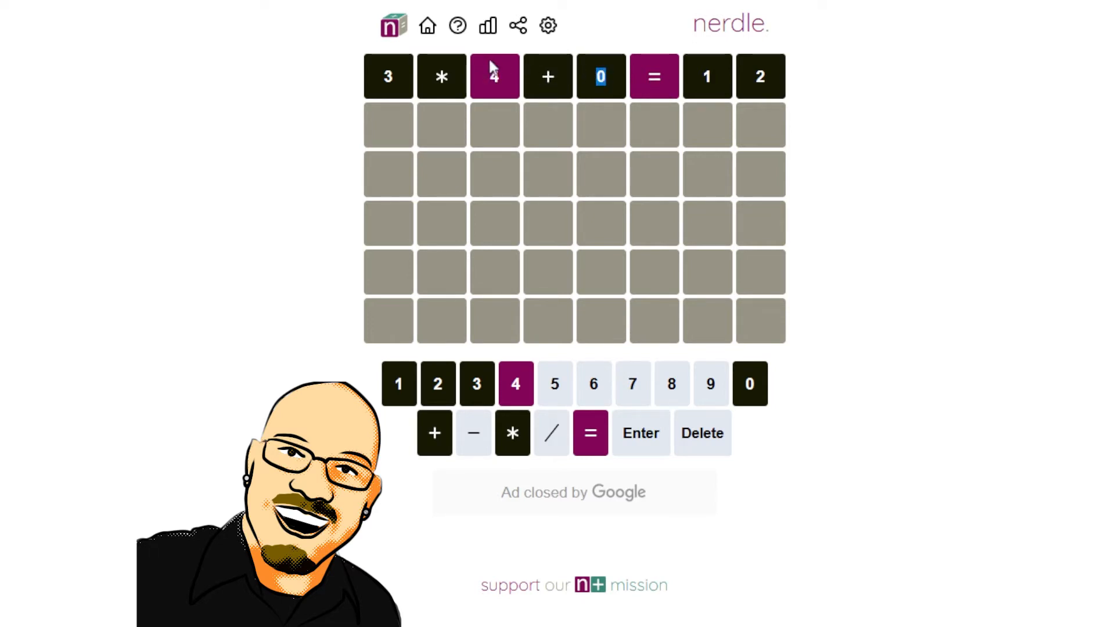
mouse_move(494, 76)
type("----=123")
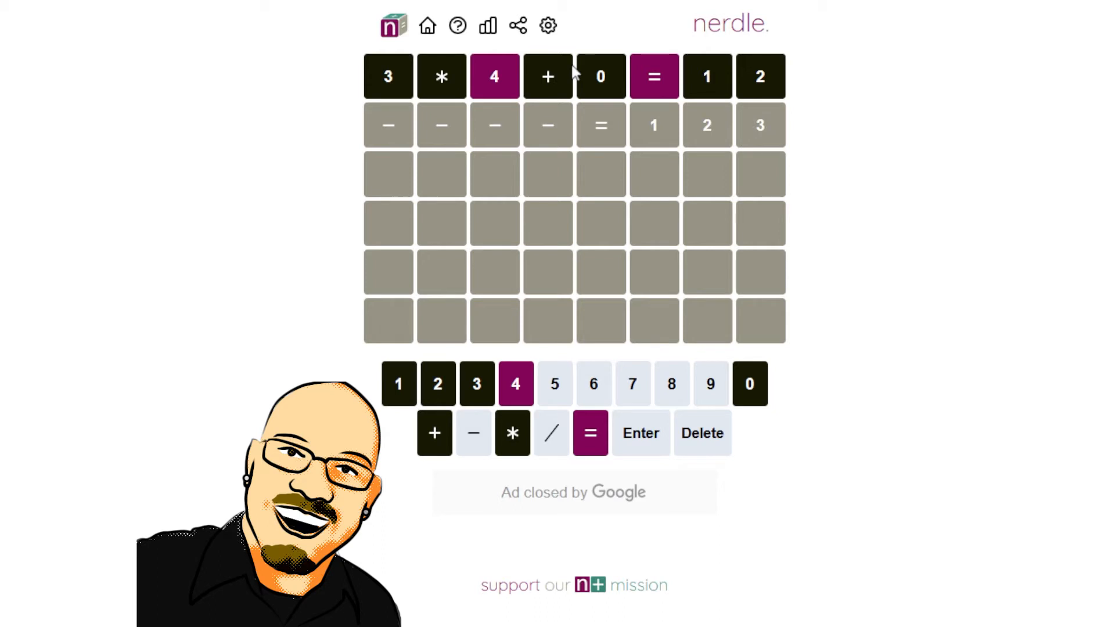
mouse_move(525, 132)
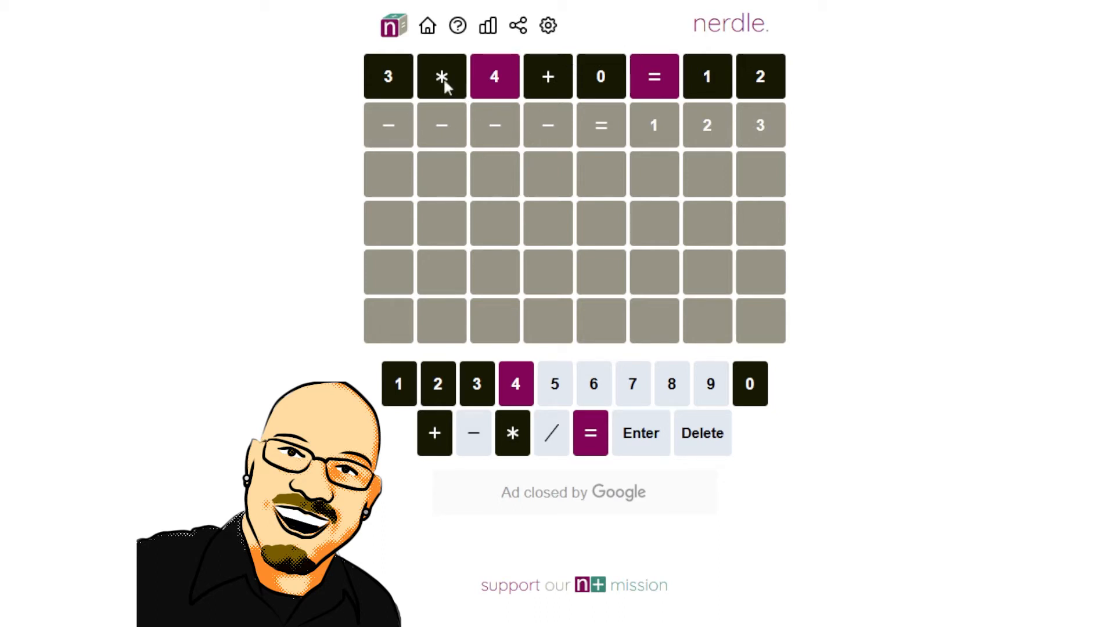
mouse_move(643, 121)
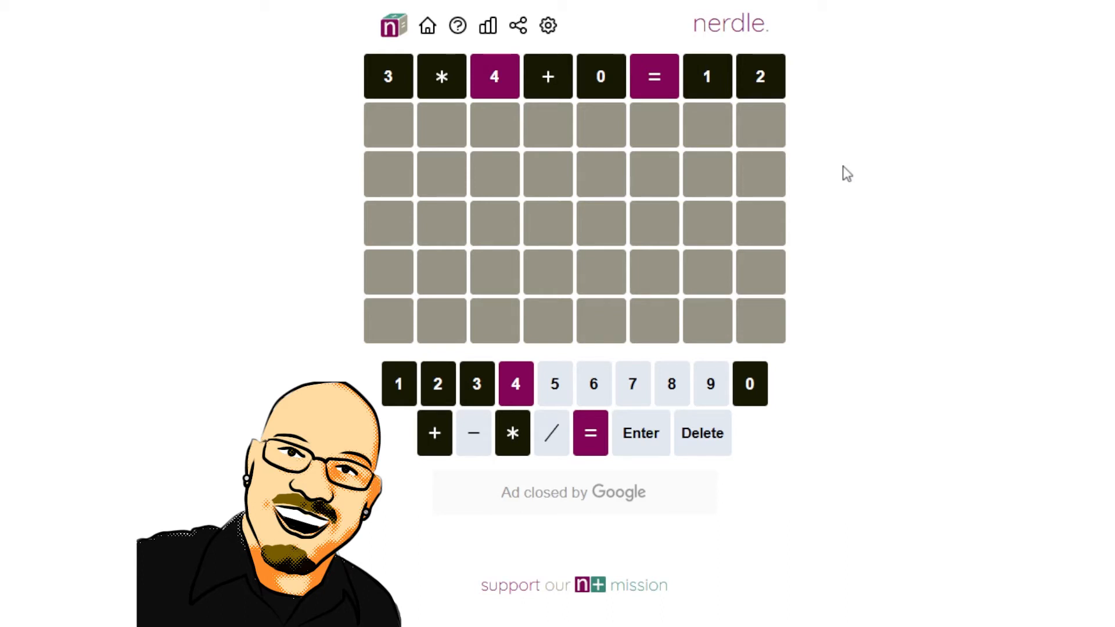
- Draft 9/3 in the second row, then replace it with 18/
left_click(709, 383)
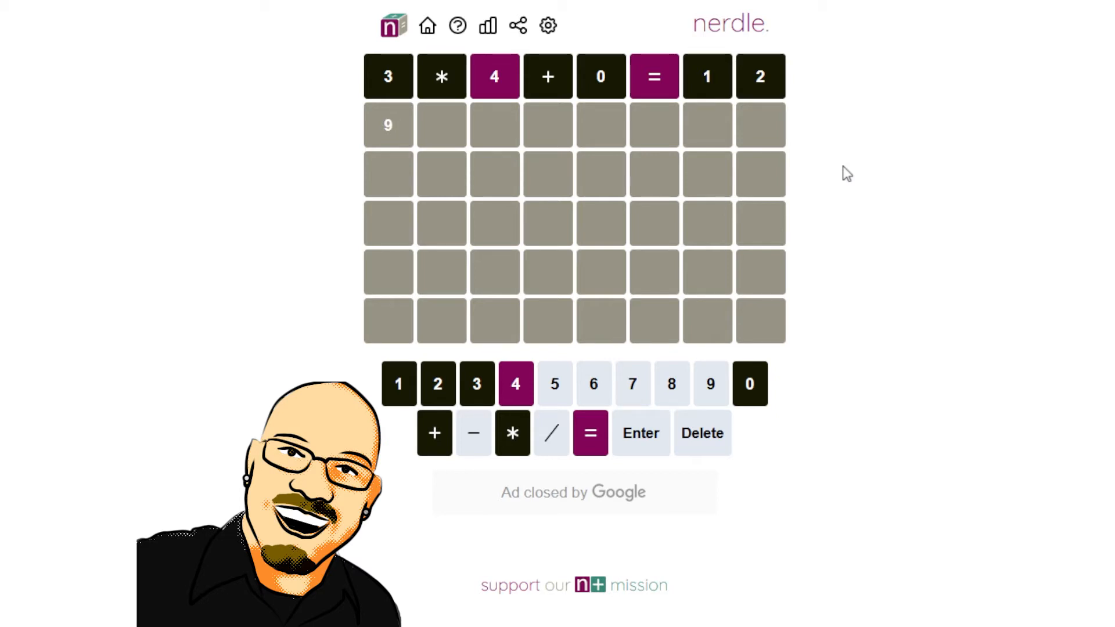
left_click(551, 433)
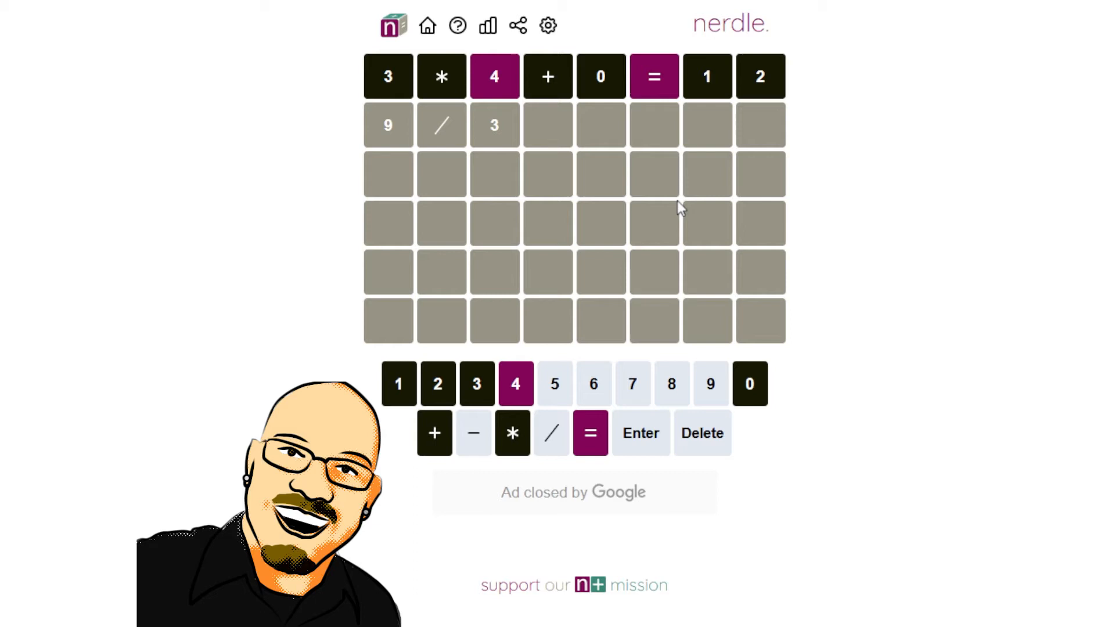
left_click(472, 433)
type("18")
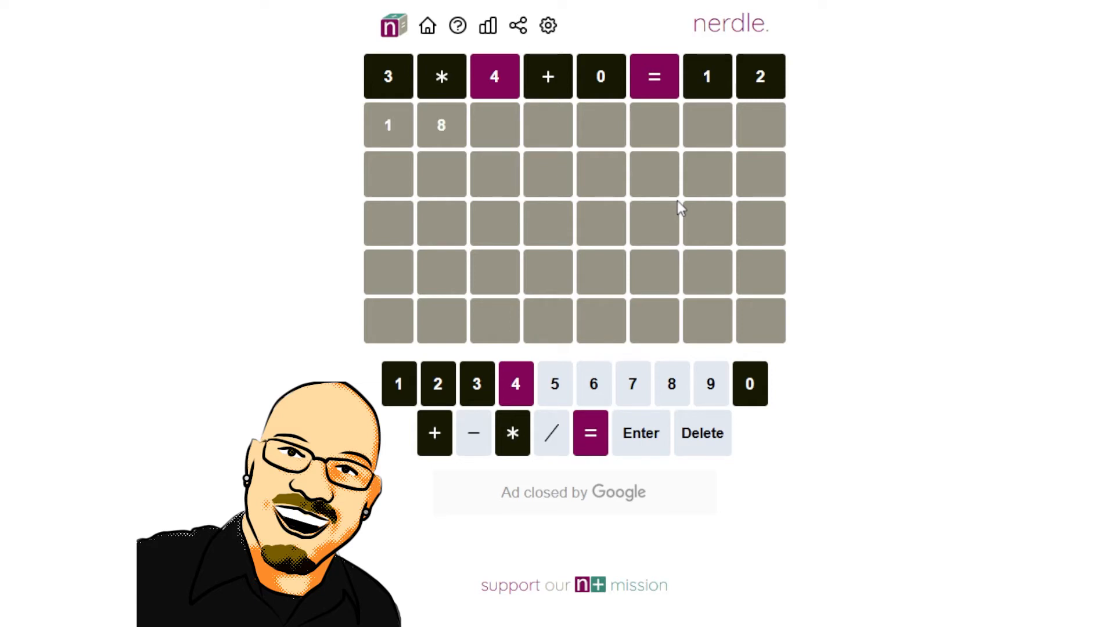
left_click(550, 434)
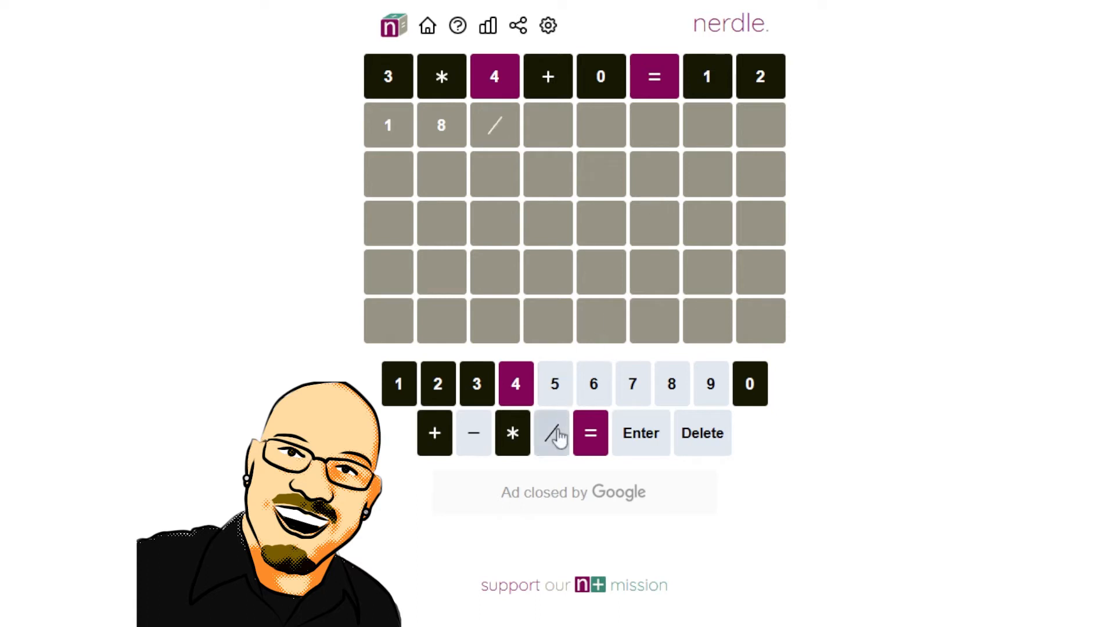
mouse_move(710, 384)
type("54")
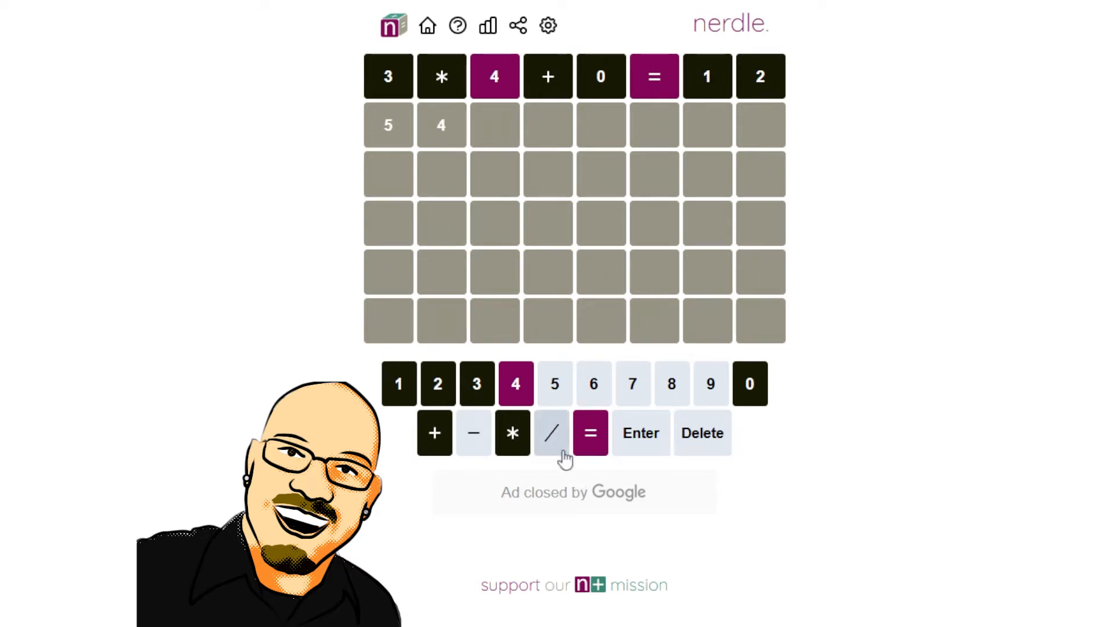
- Enter 54/9-4=2 in the second row and submit it
left_click(549, 433)
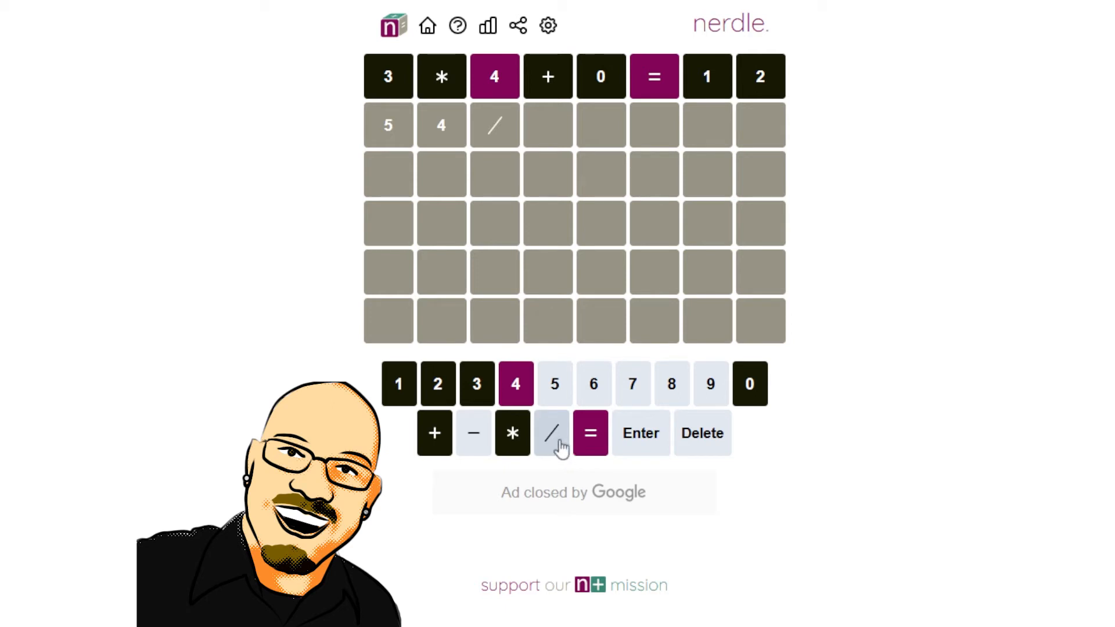
left_click(710, 383)
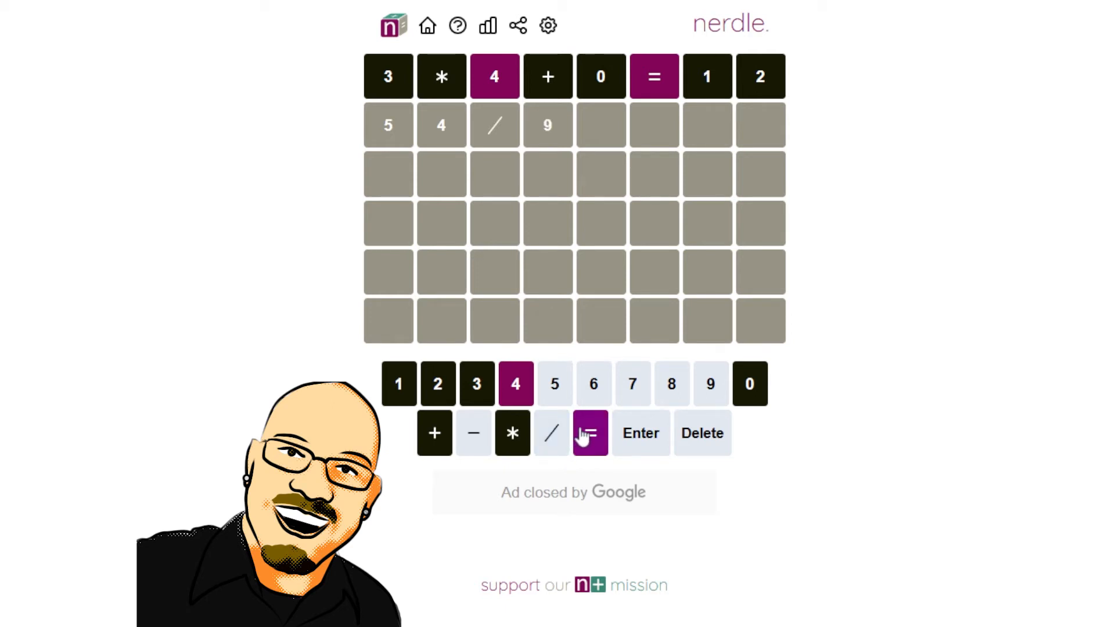
mouse_move(590, 433)
type("-")
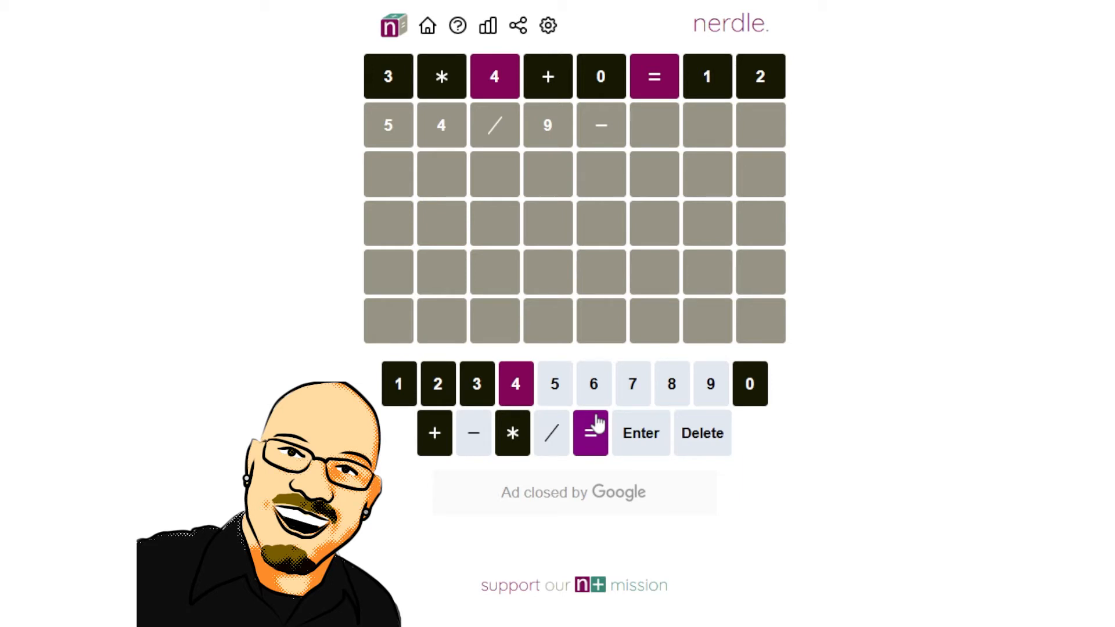
left_click(515, 384)
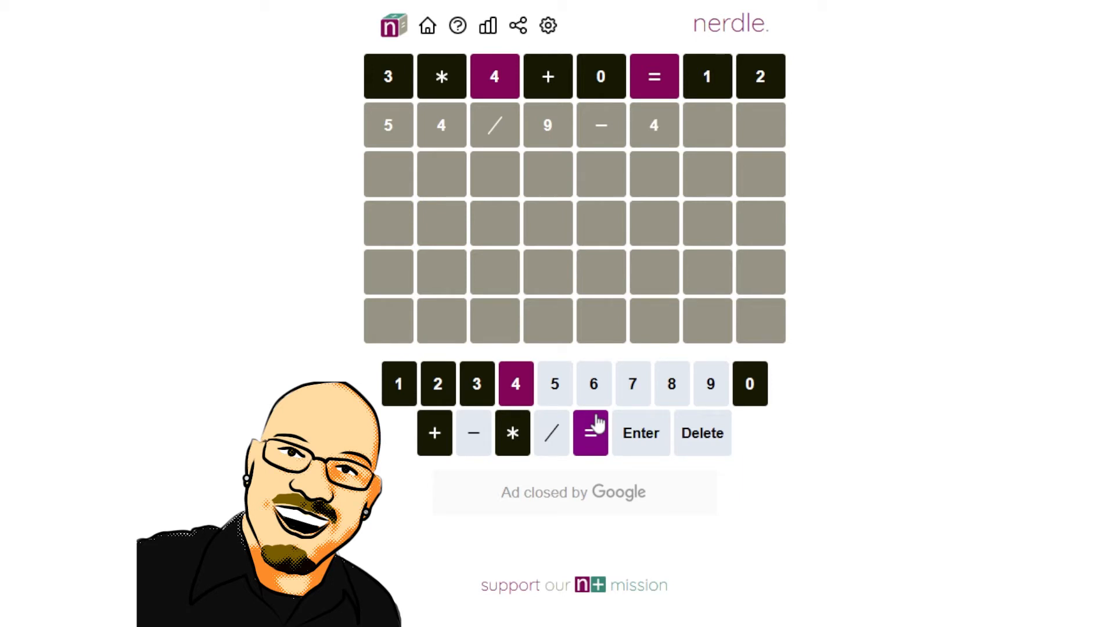
left_click(590, 434)
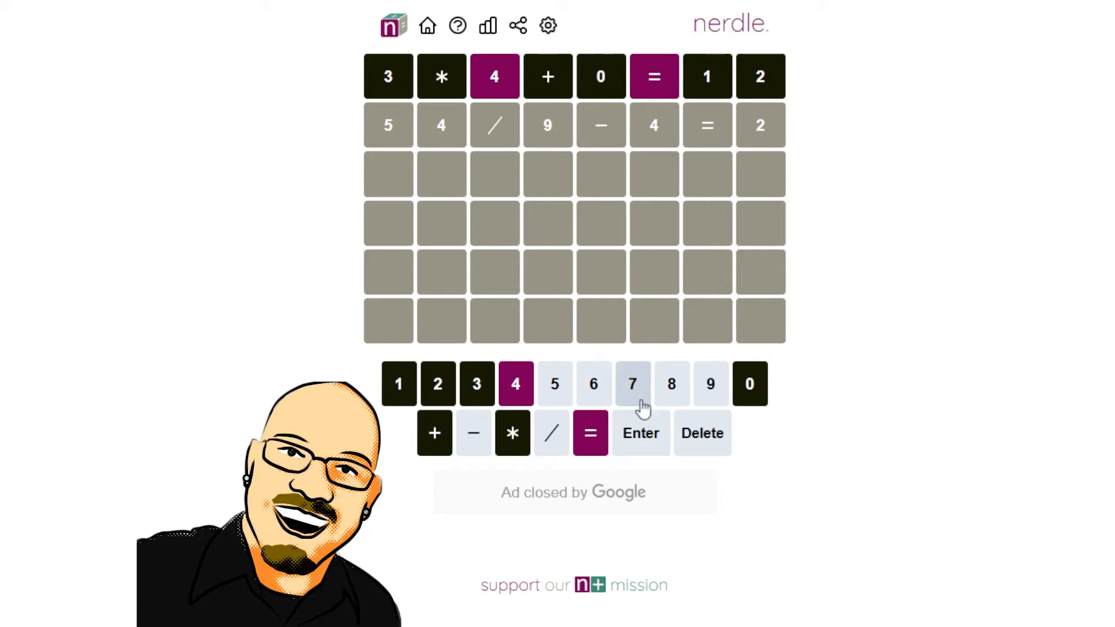
left_click(640, 433)
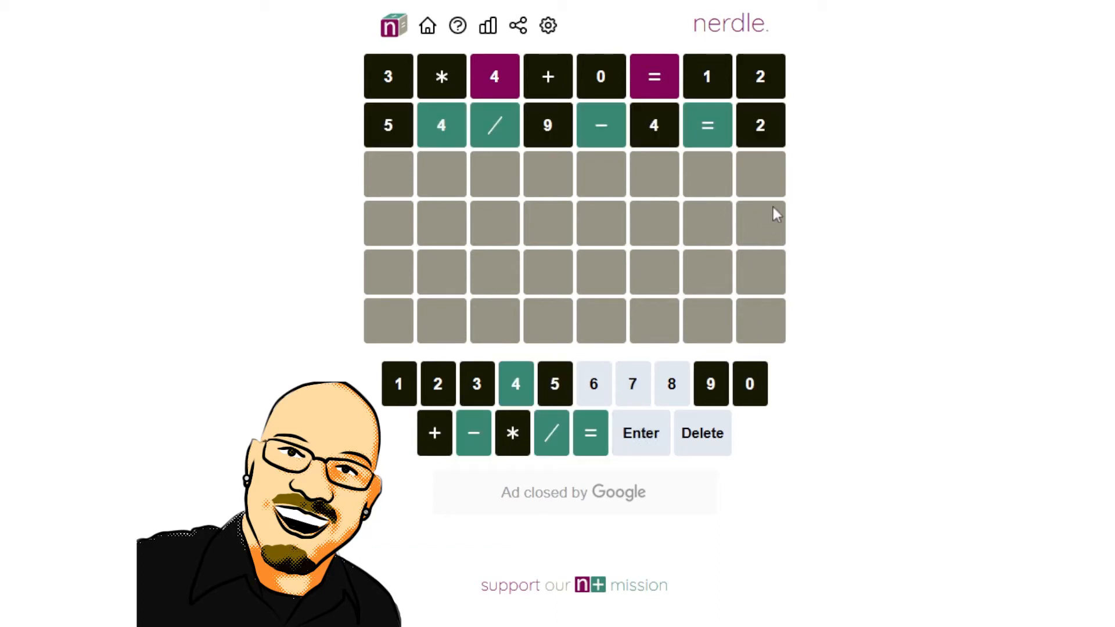
mouse_move(758, 126)
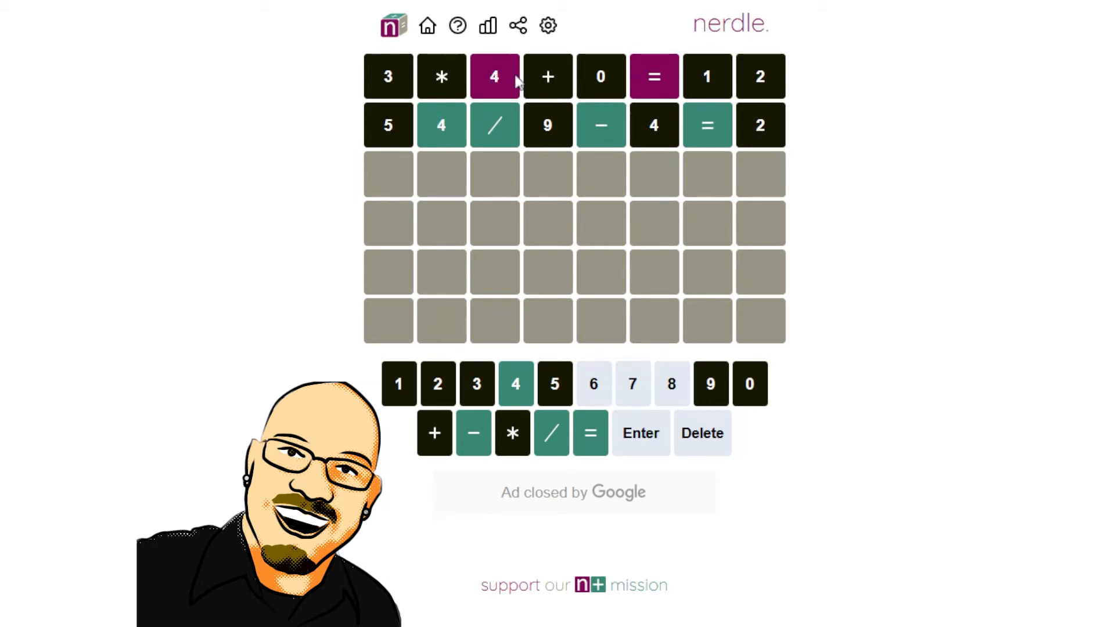
mouse_move(494, 138)
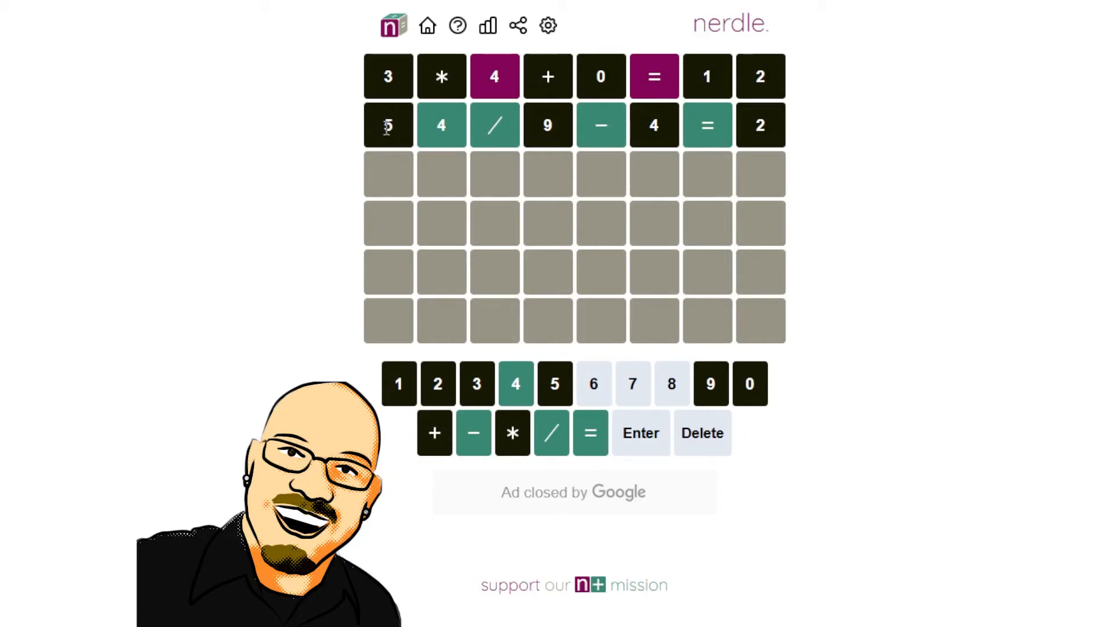
mouse_move(811, 177)
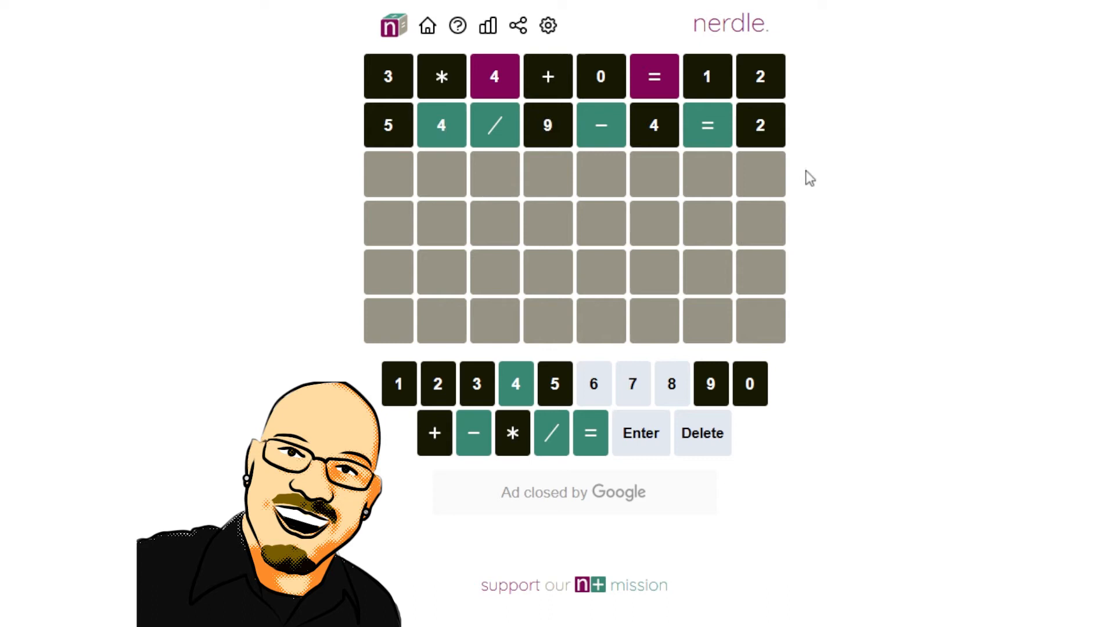
mouse_move(824, 170)
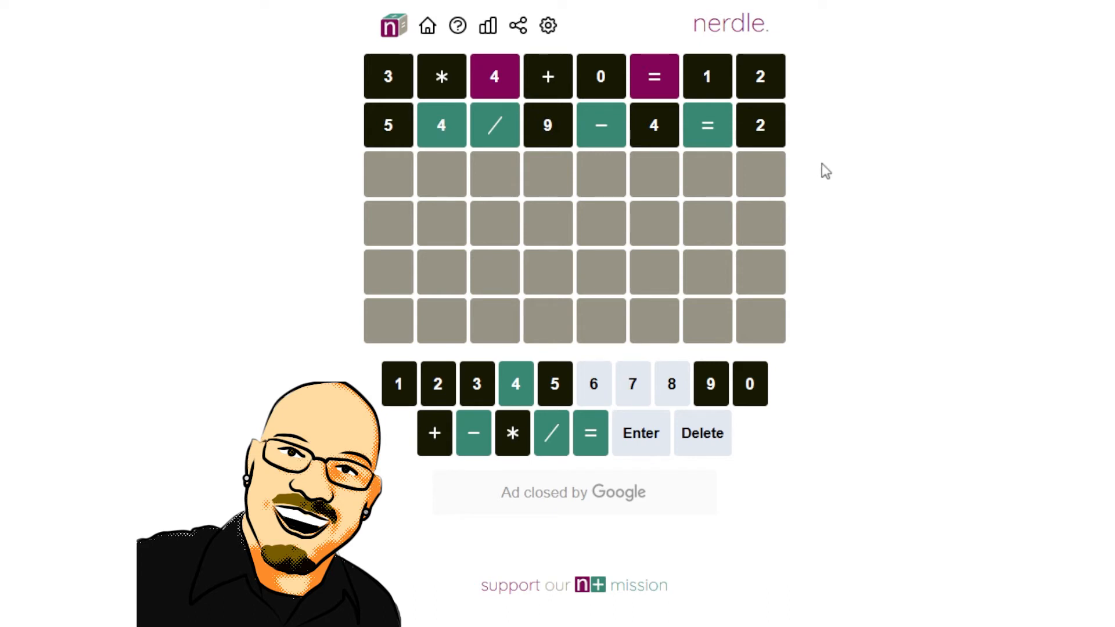
mouse_move(581, 363)
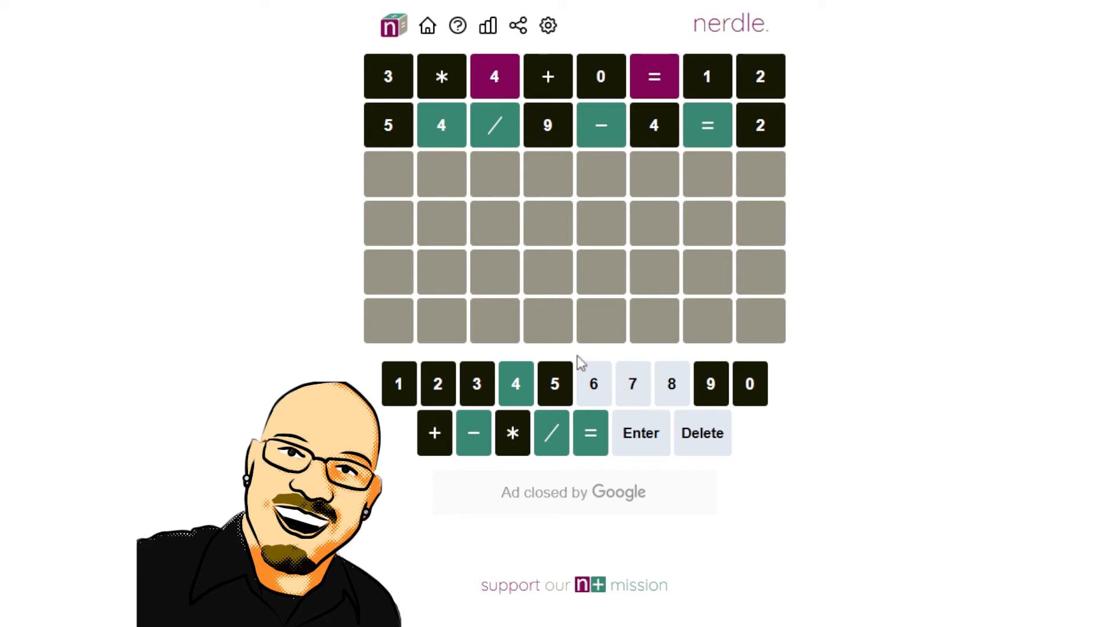
mouse_move(446, 105)
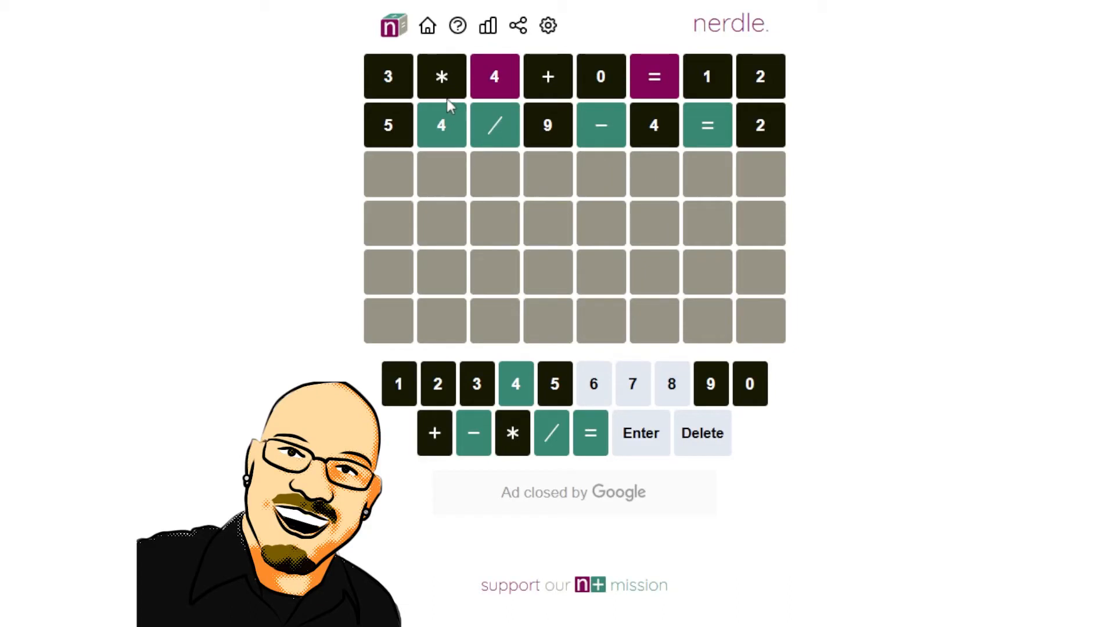
mouse_move(643, 137)
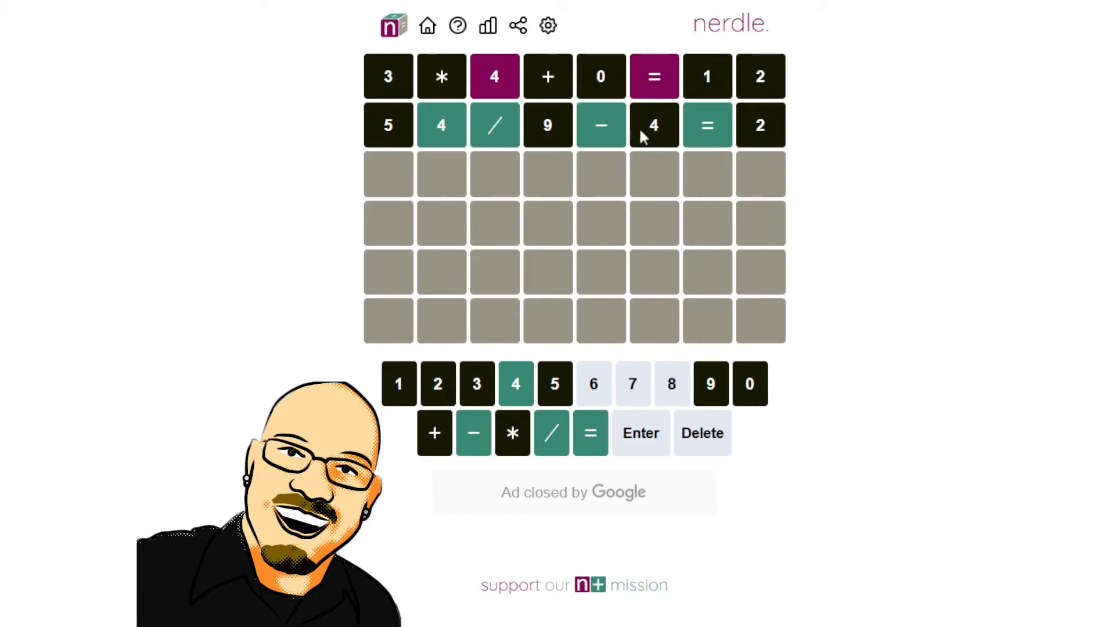
mouse_move(457, 146)
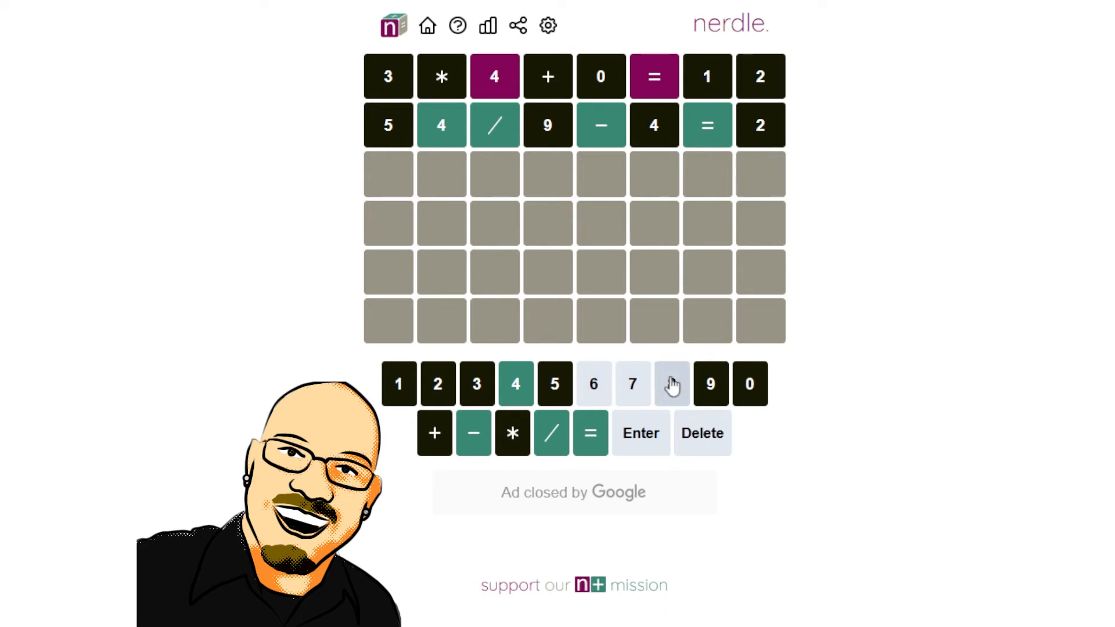
mouse_move(614, 209)
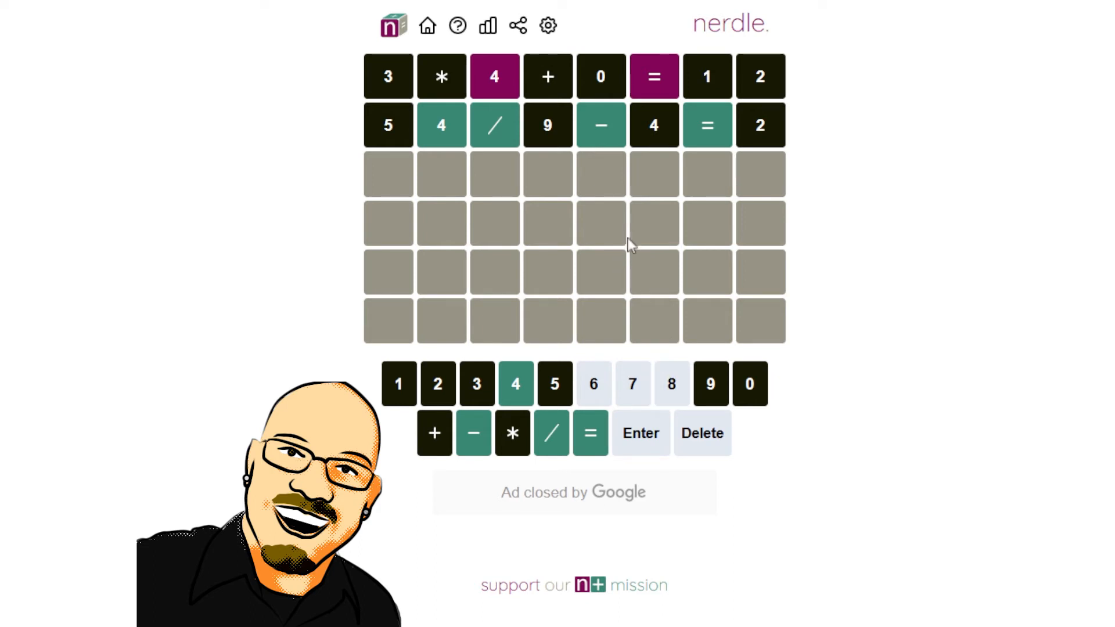
mouse_move(671, 384)
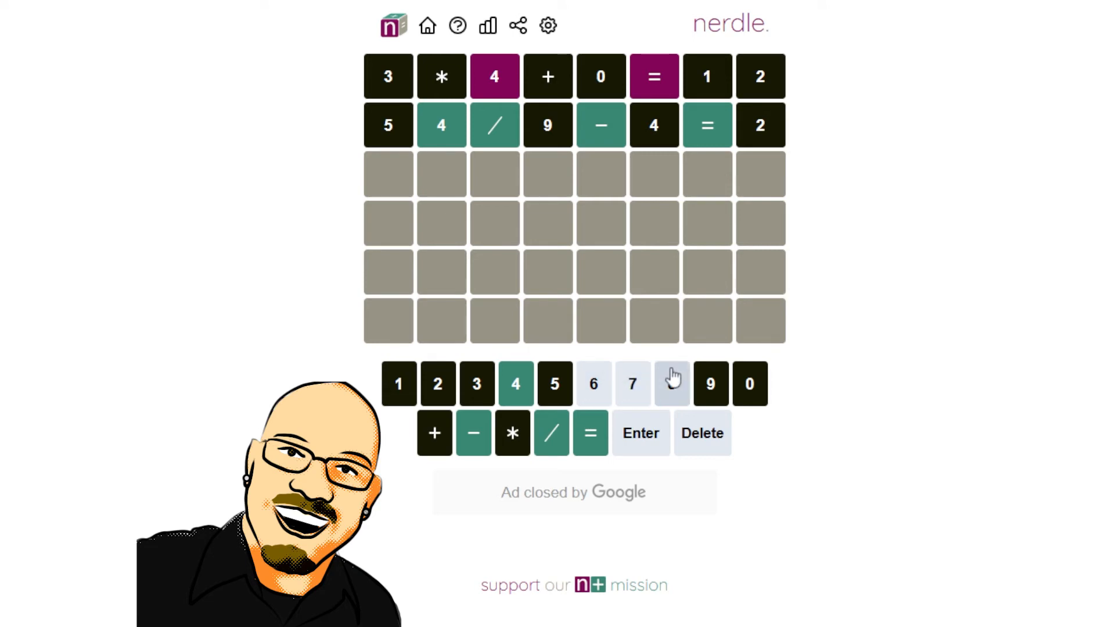
mouse_move(667, 347)
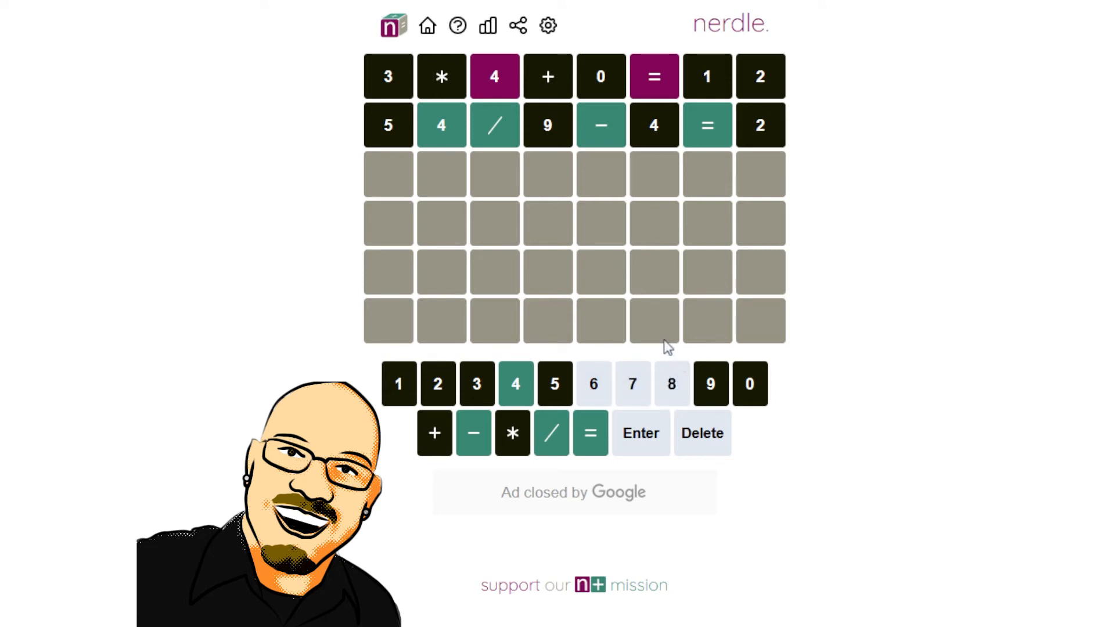
mouse_move(594, 384)
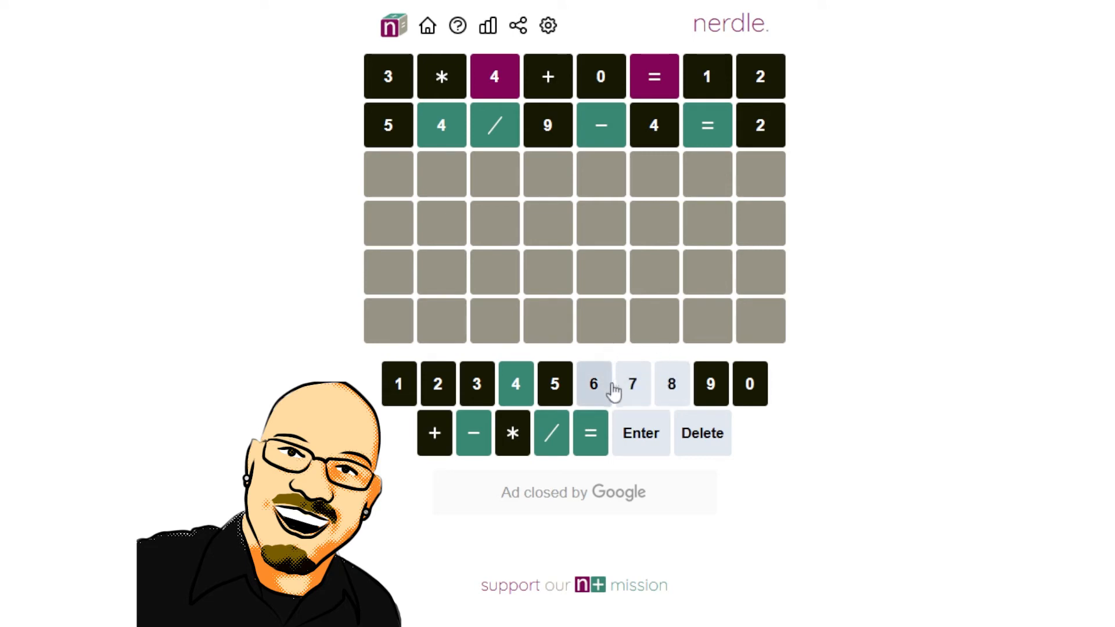
mouse_move(632, 383)
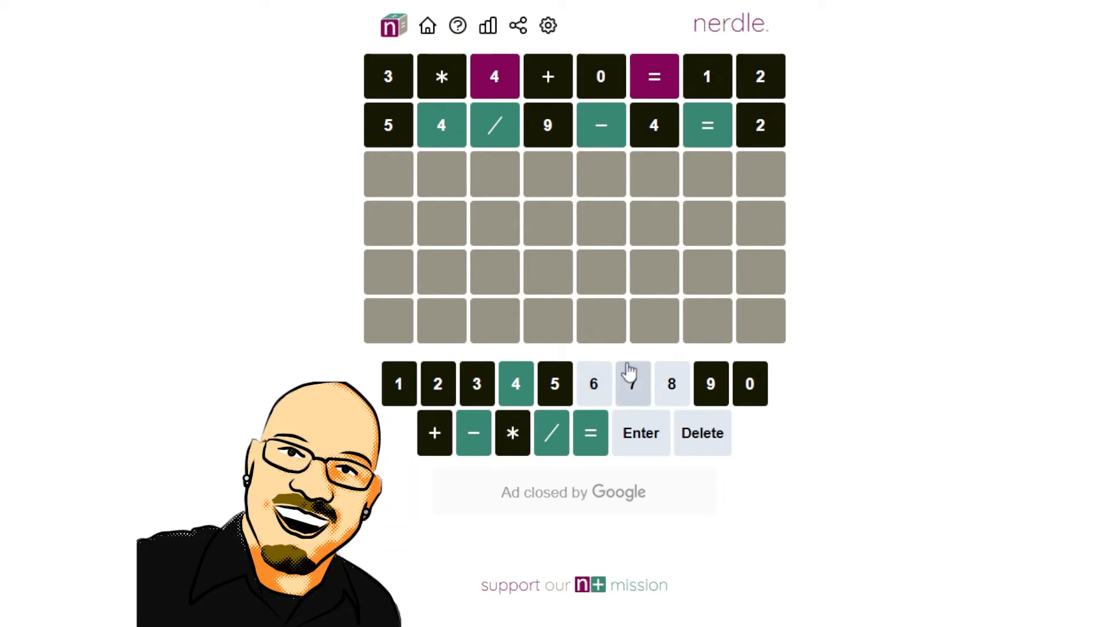
mouse_move(688, 306)
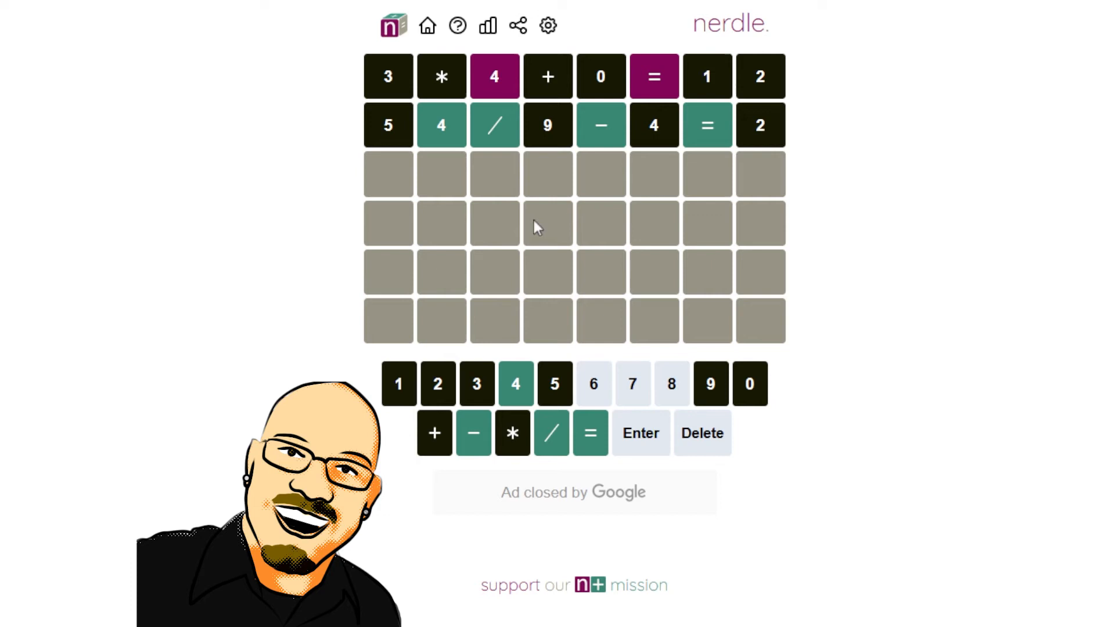
mouse_move(586, 213)
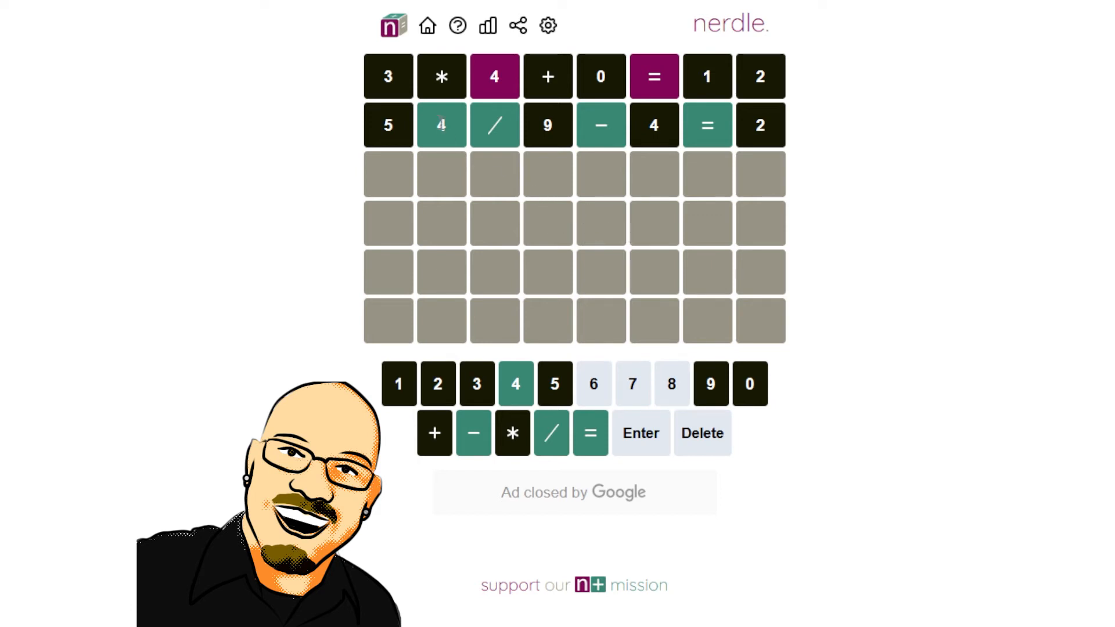
mouse_move(671, 383)
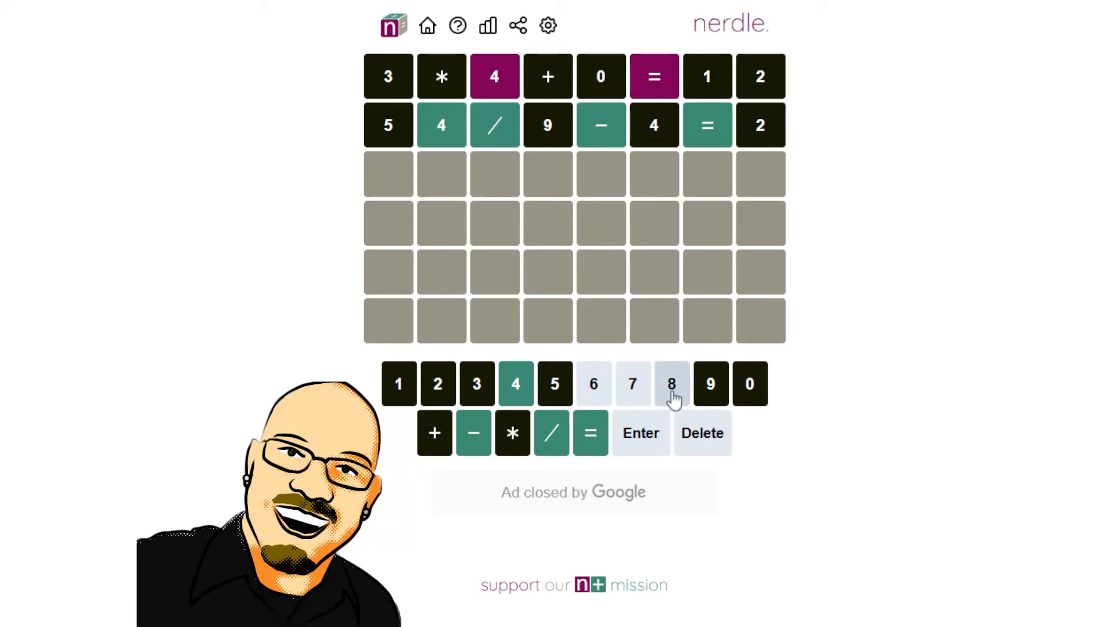
mouse_move(593, 384)
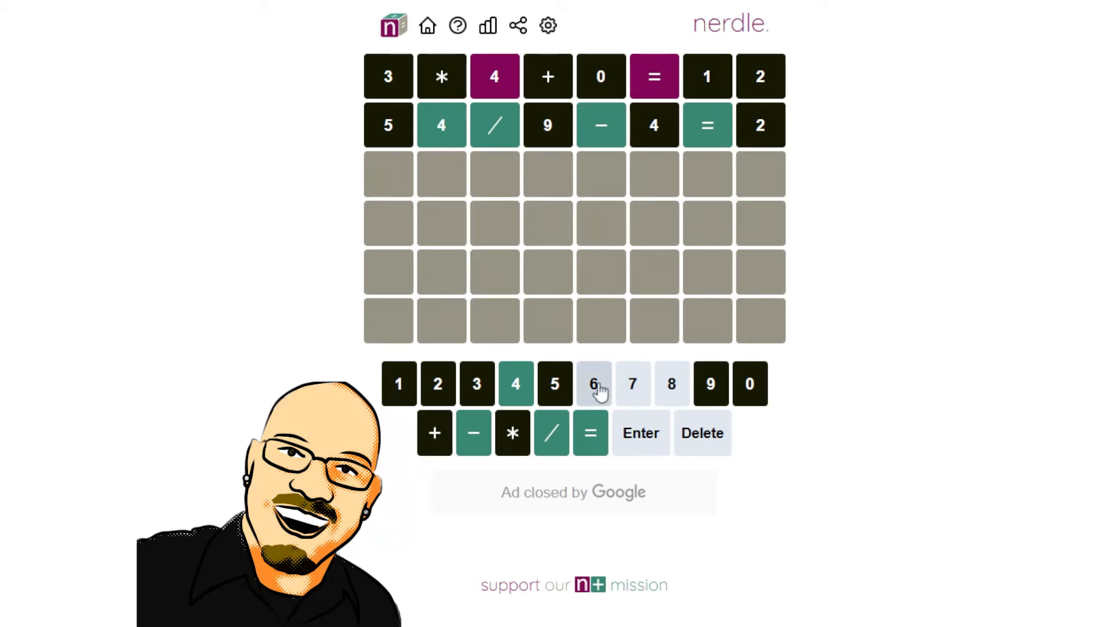
mouse_move(671, 383)
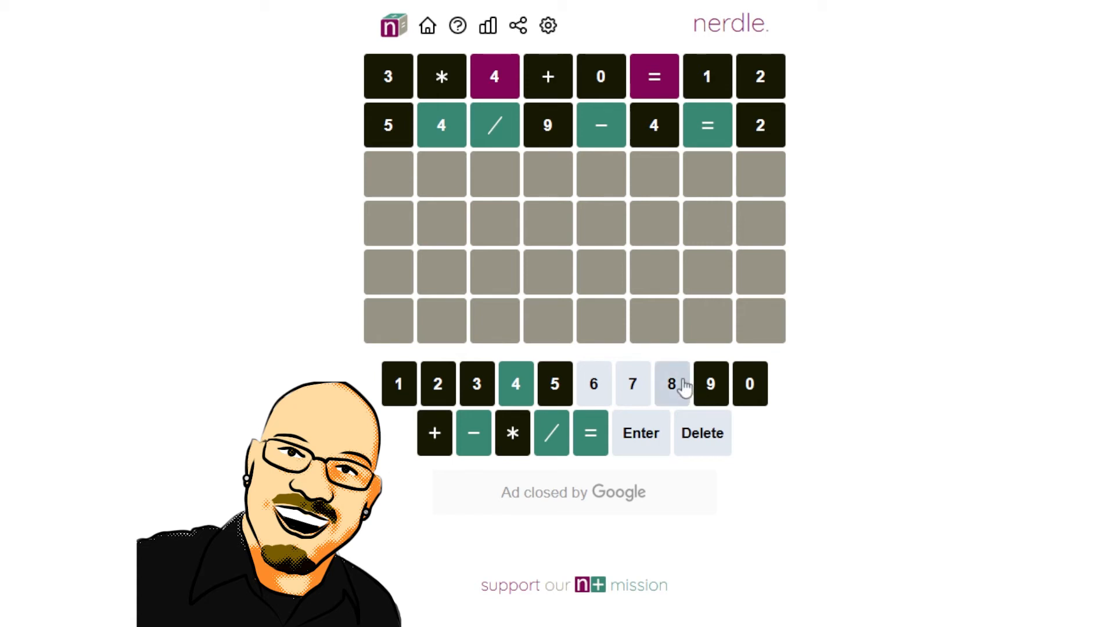
mouse_move(593, 384)
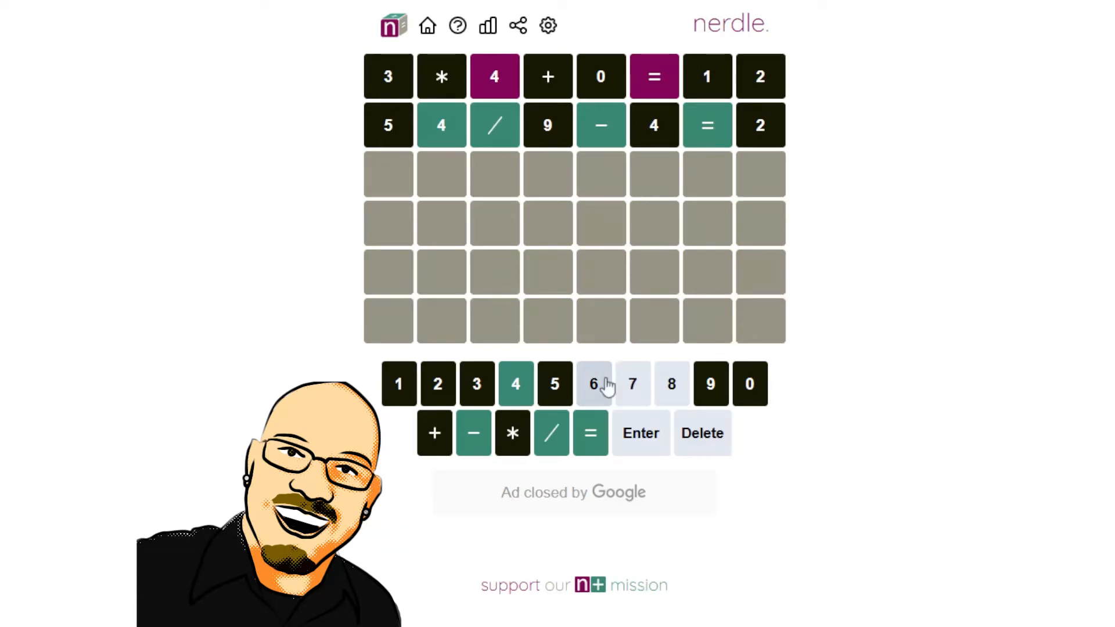
- Enter 64/8 in the third row, replacing the leading 8 with 6
left_click(672, 383)
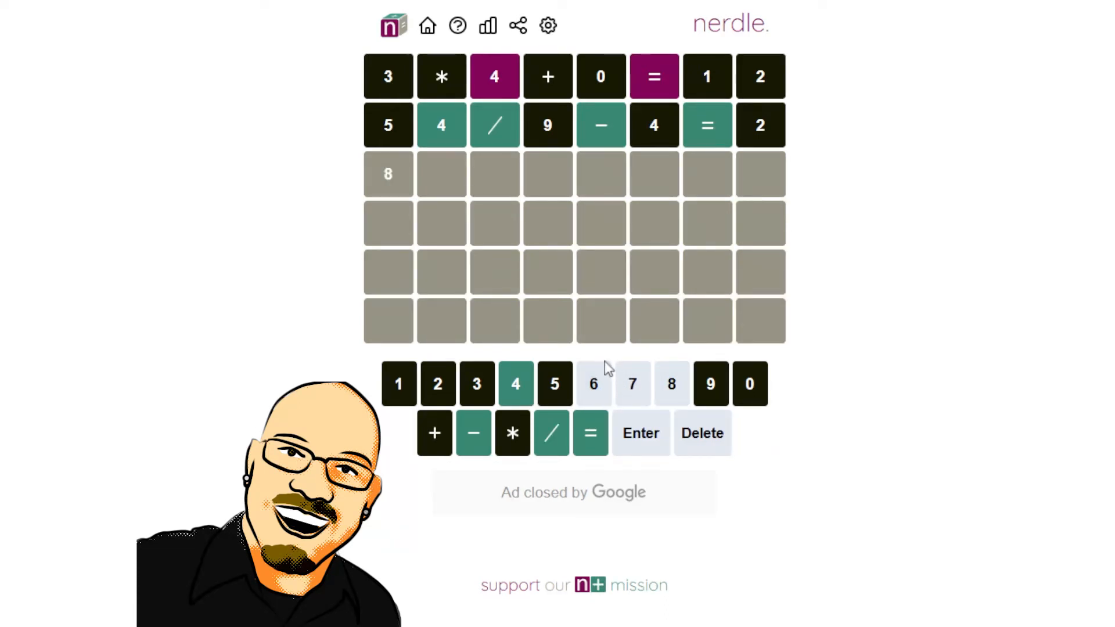
left_click(593, 383)
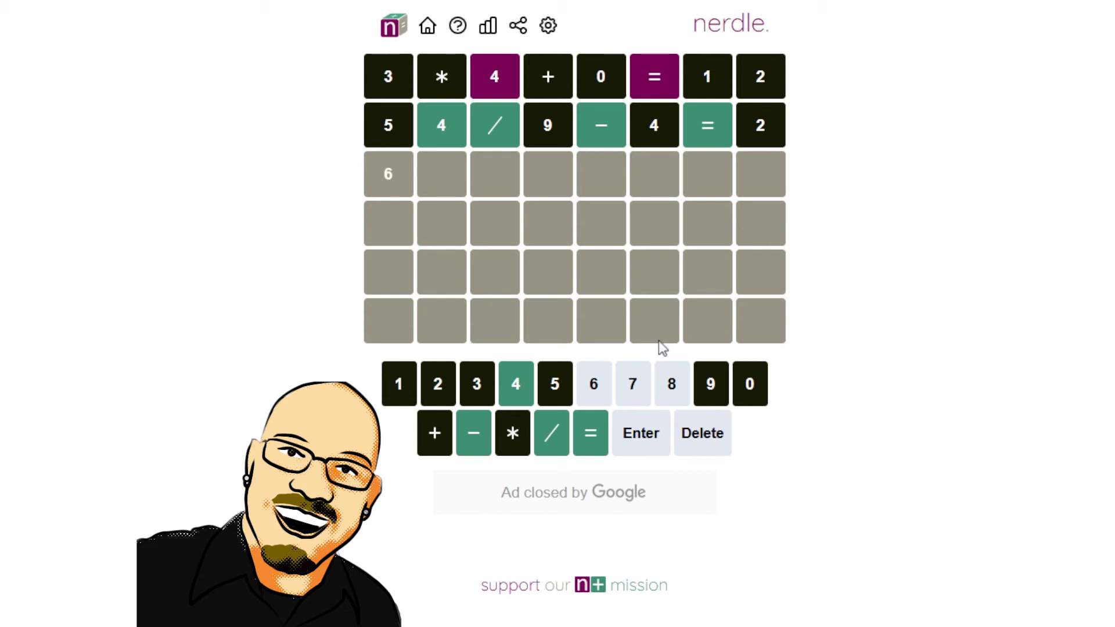
left_click(515, 383)
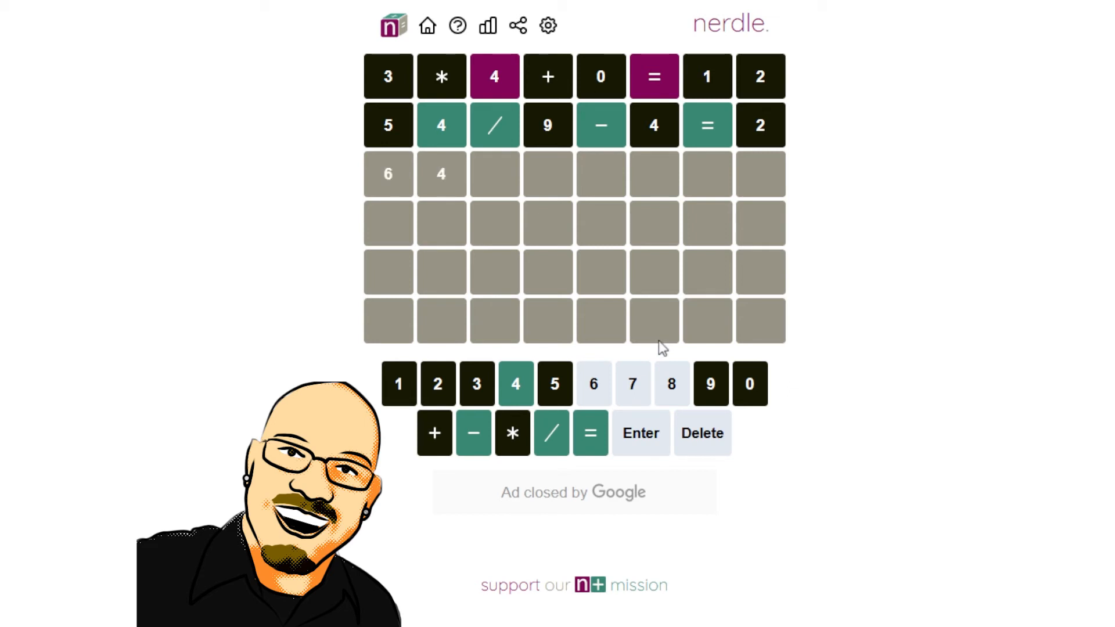
mouse_move(620, 347)
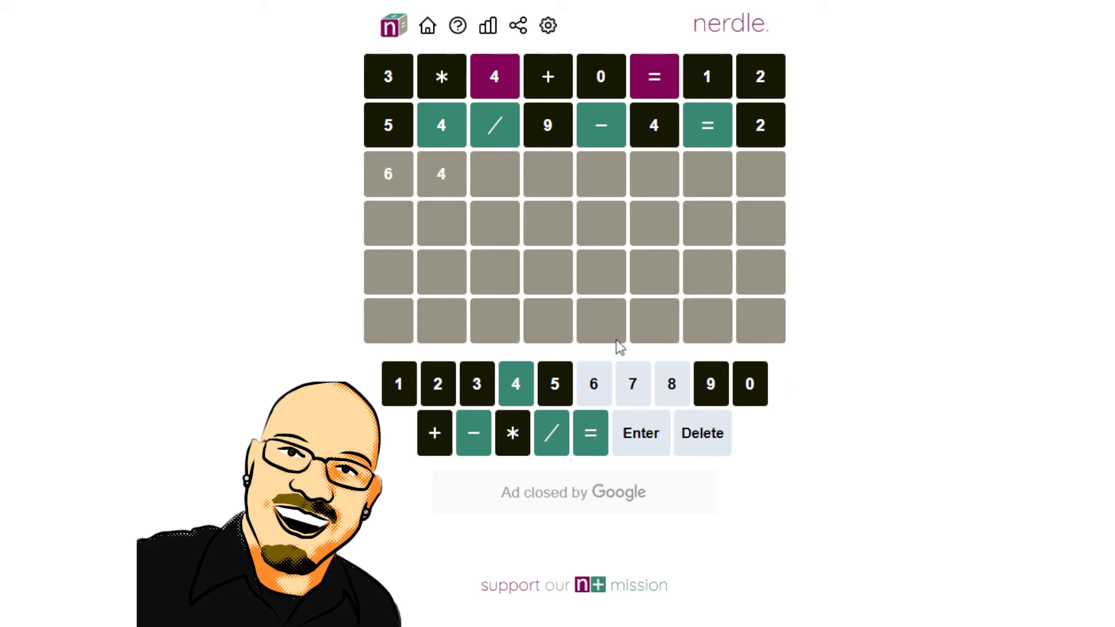
left_click(551, 433)
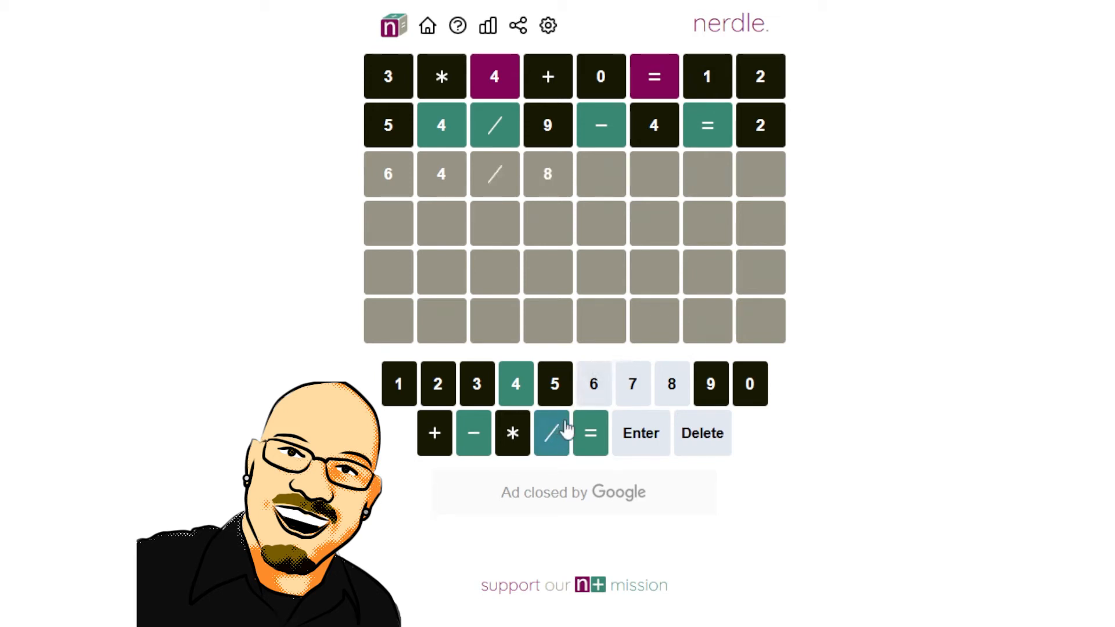
mouse_move(622, 298)
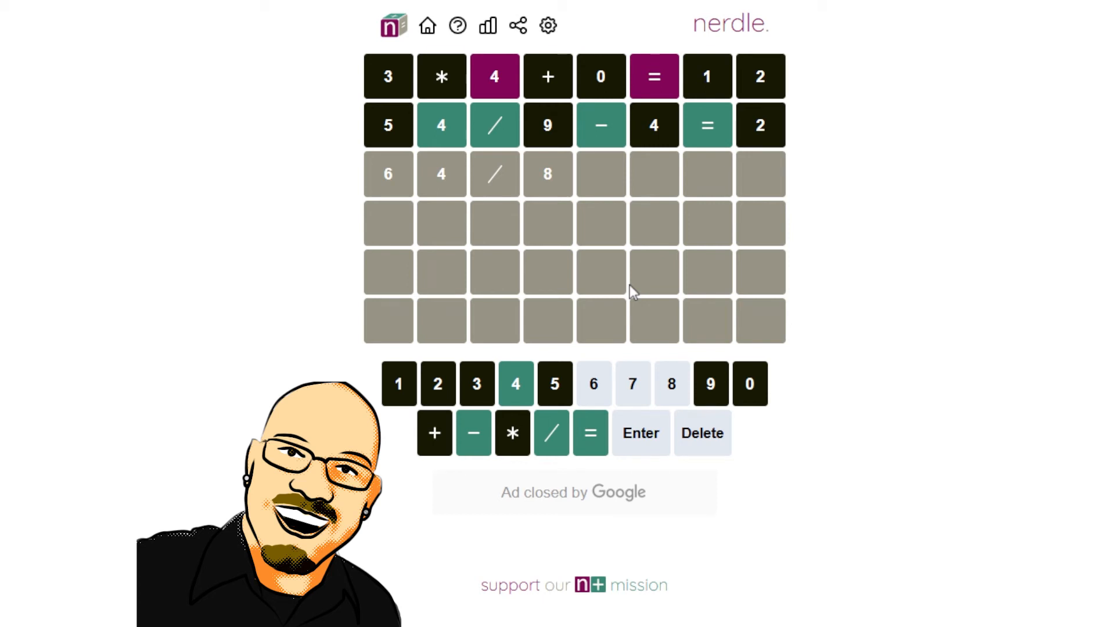
mouse_move(581, 192)
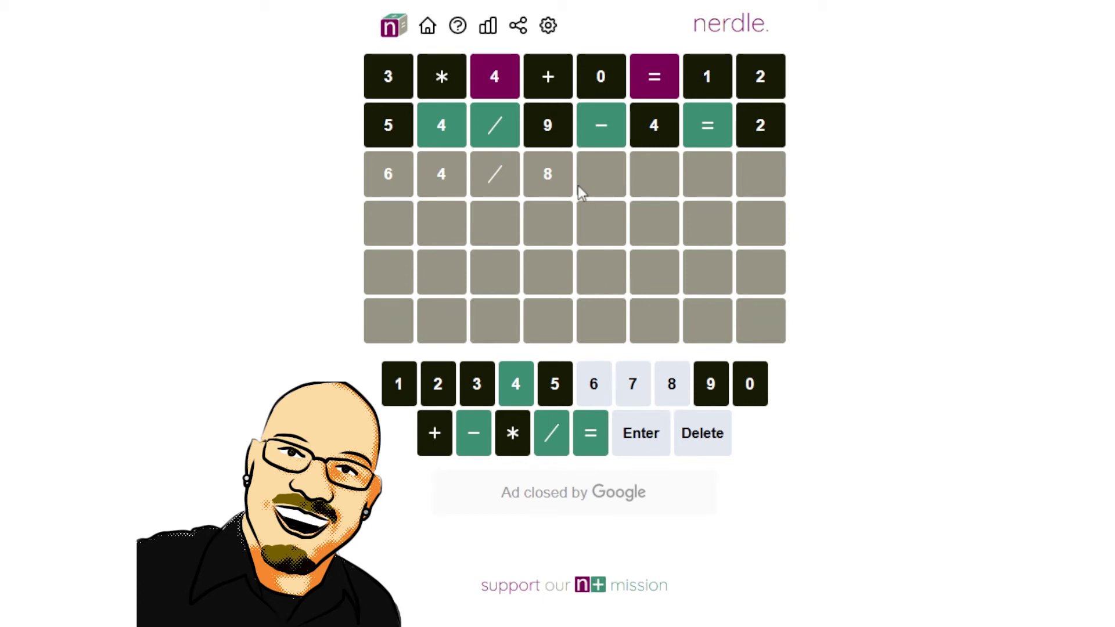
mouse_move(645, 130)
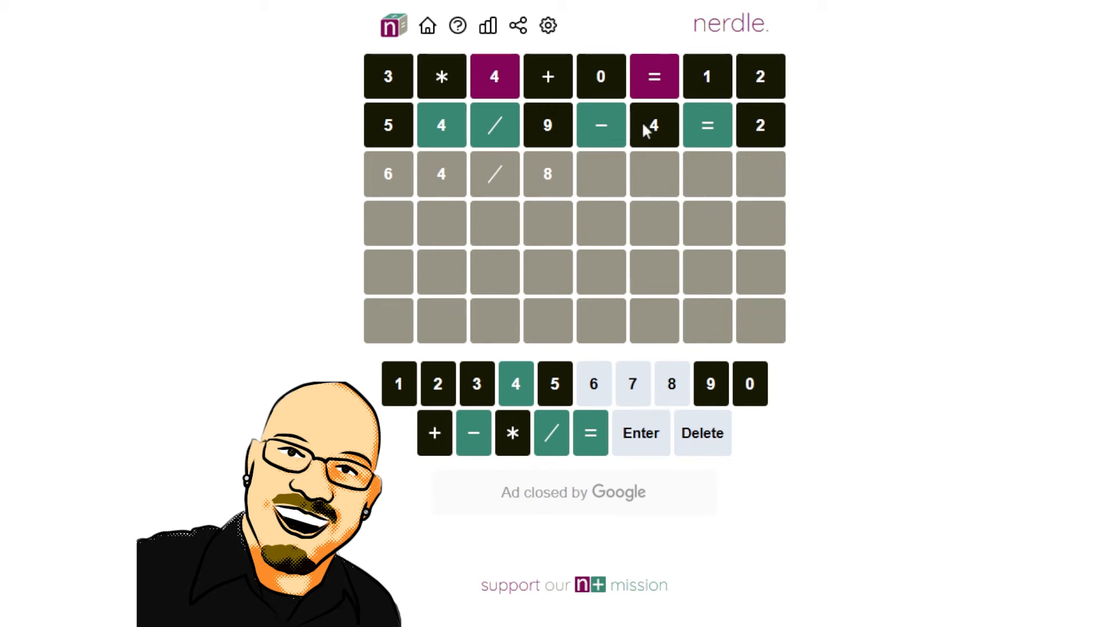
mouse_move(647, 145)
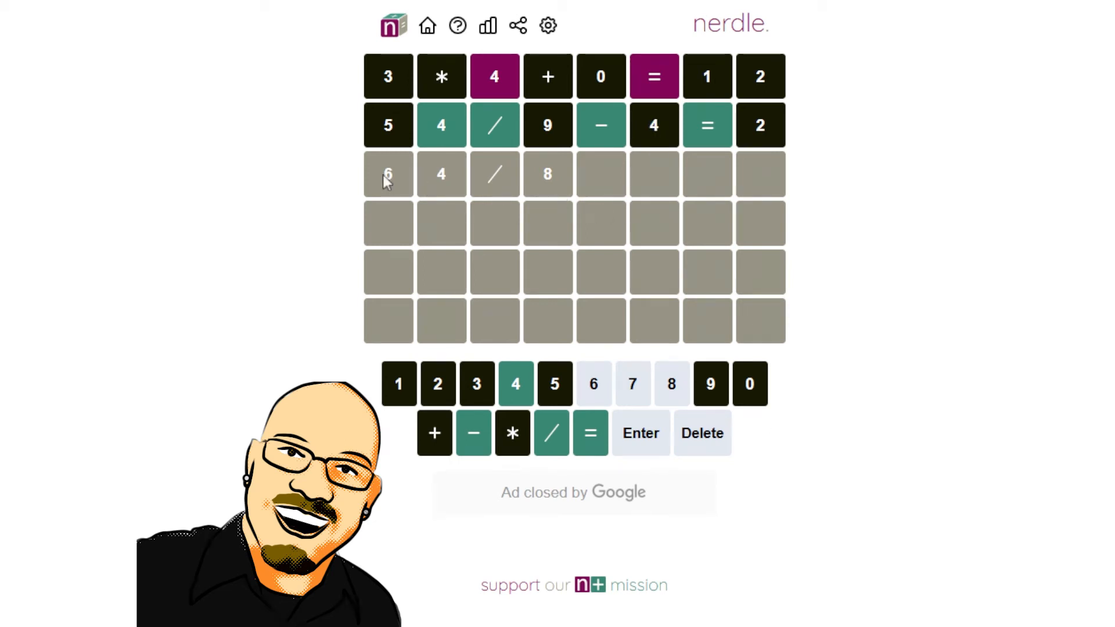
mouse_move(485, 231)
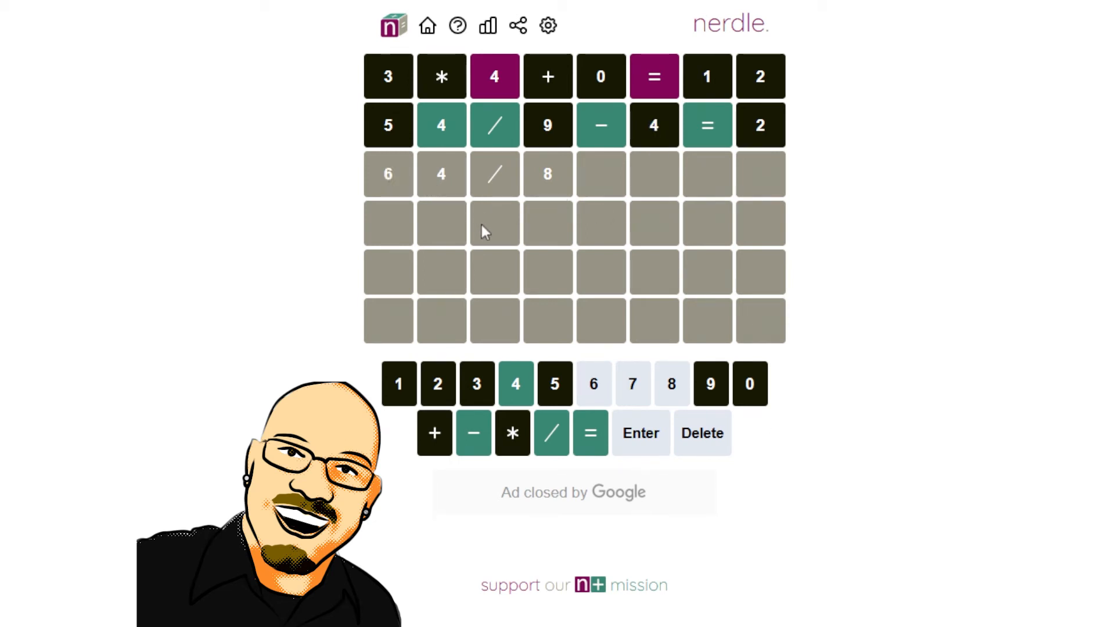
- Replace the draft with 84/7-6=6 and submit it
left_click(701, 433)
type("84")
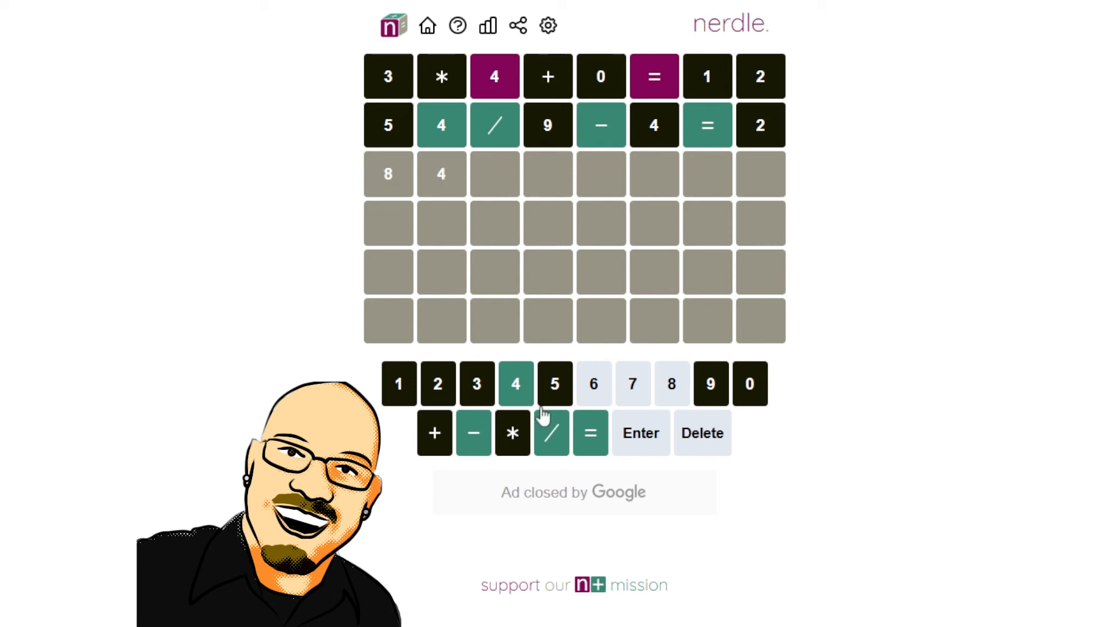
left_click(632, 383)
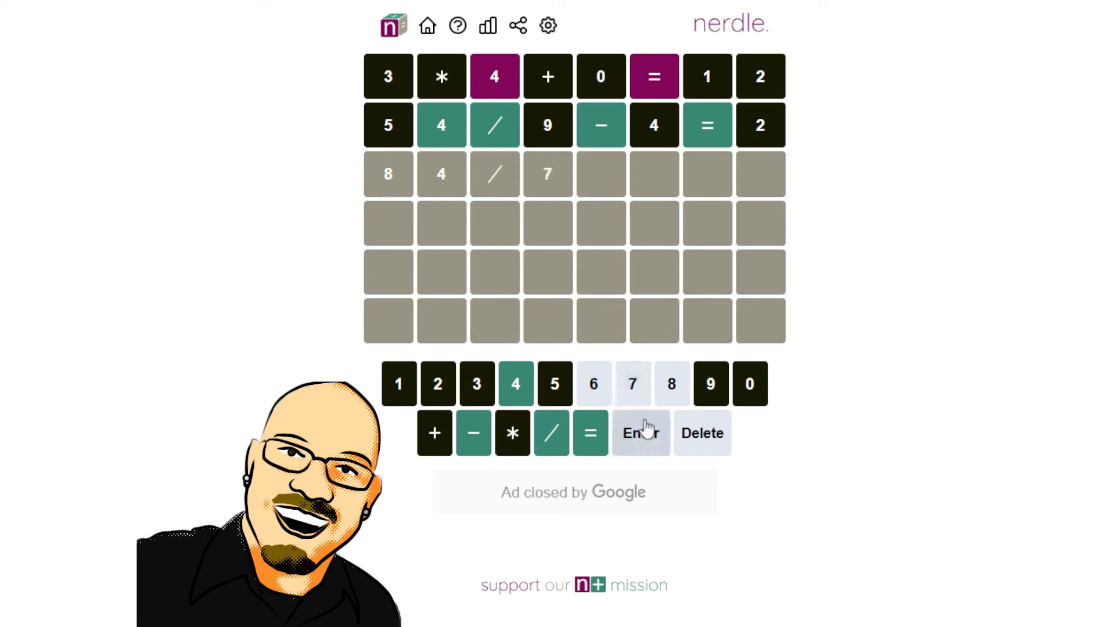
mouse_move(637, 362)
type("-6=6")
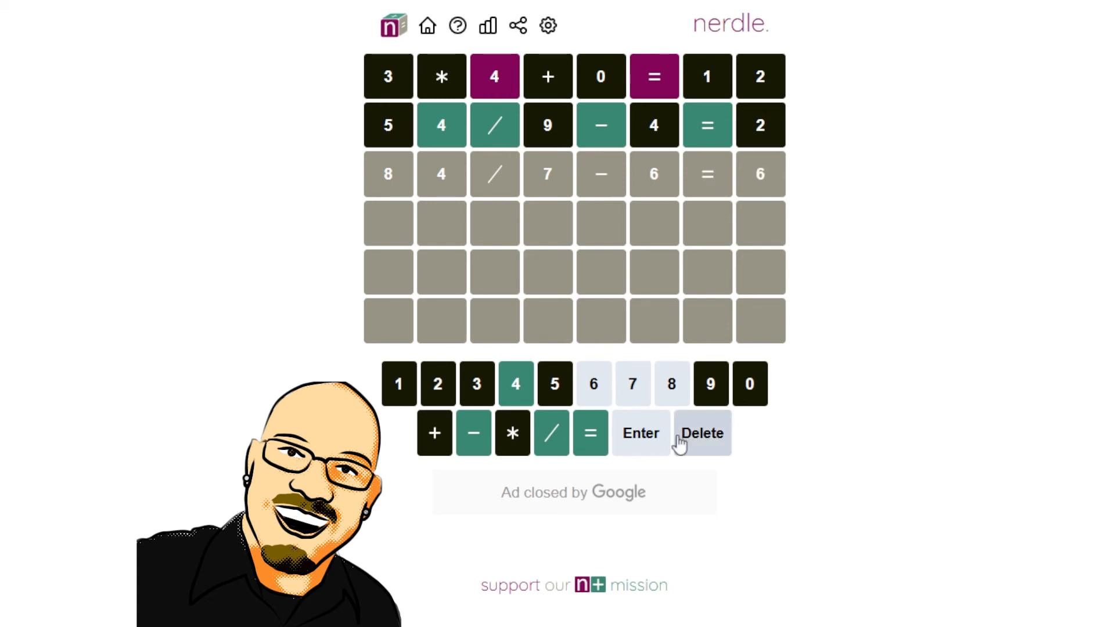
left_click(639, 433)
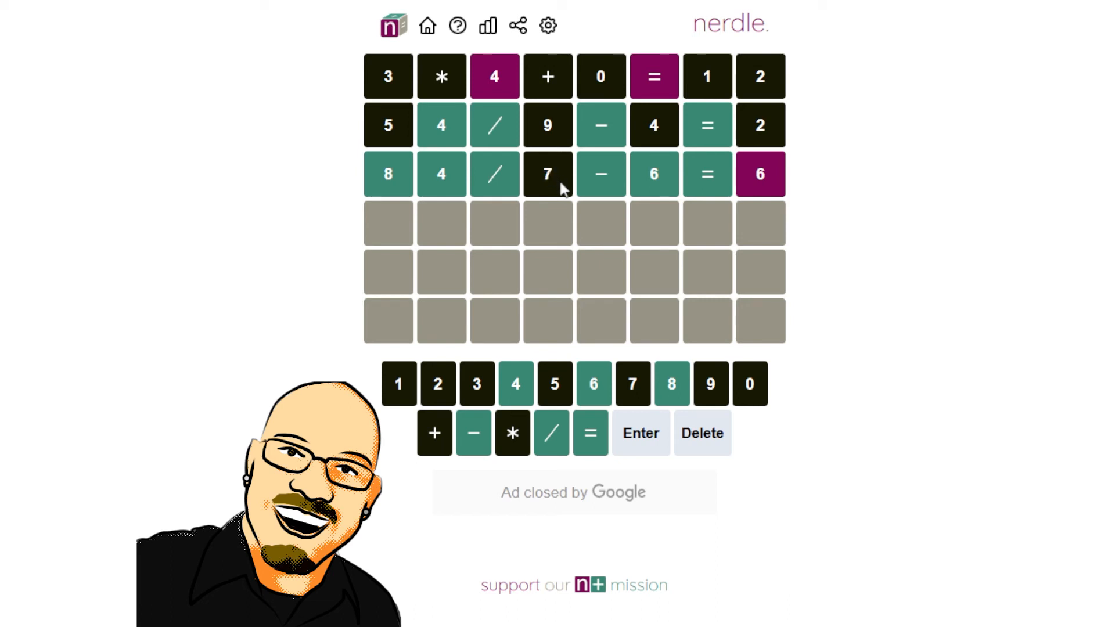
mouse_move(713, 248)
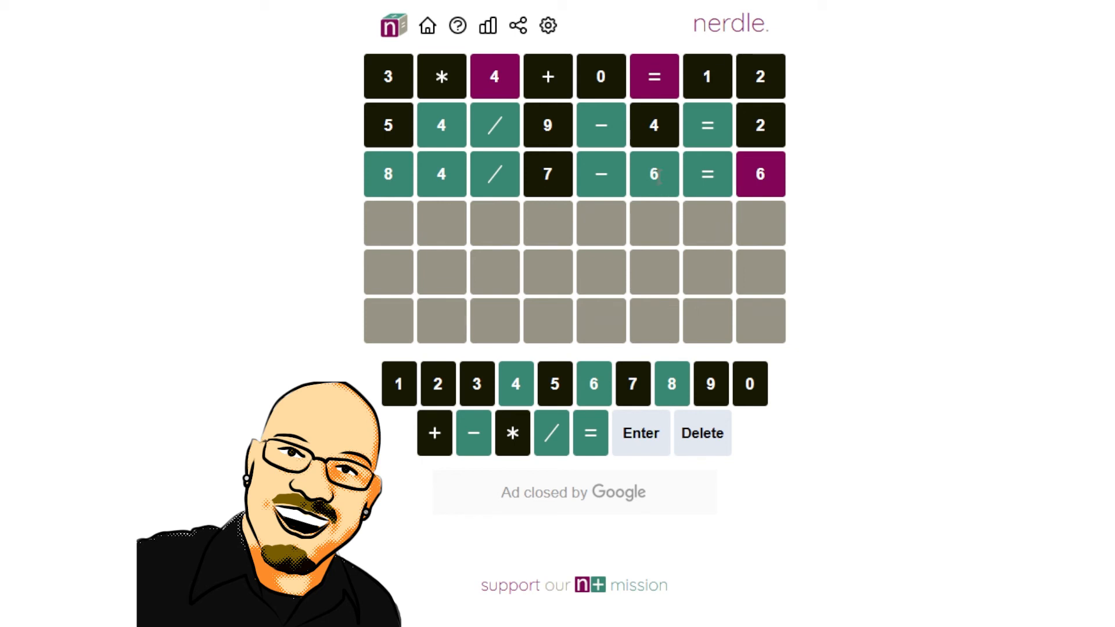
mouse_move(660, 200)
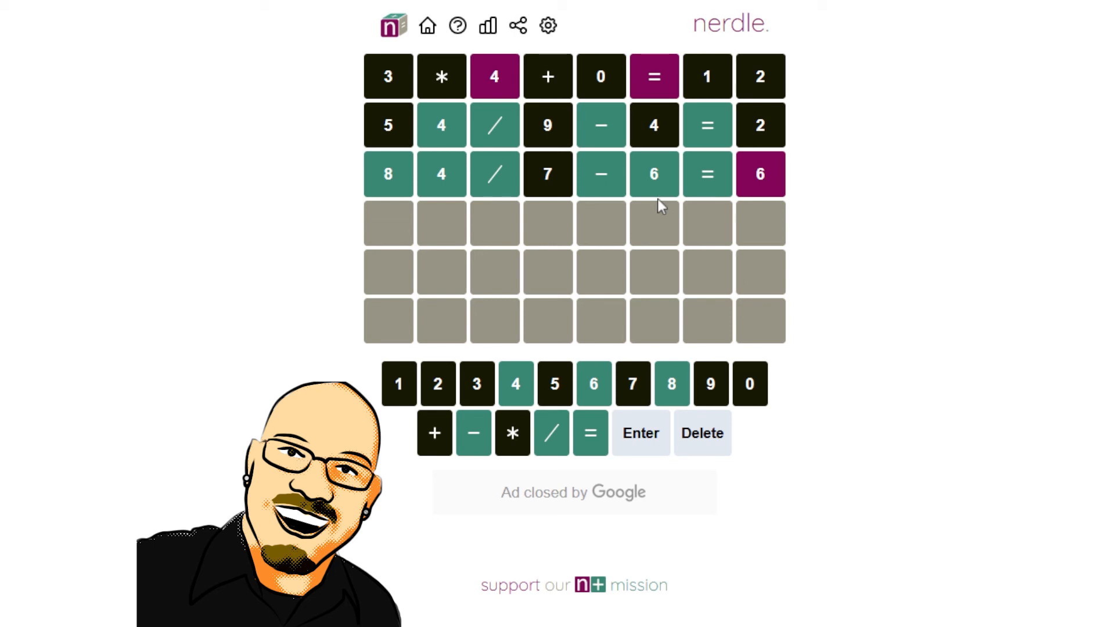
mouse_move(454, 136)
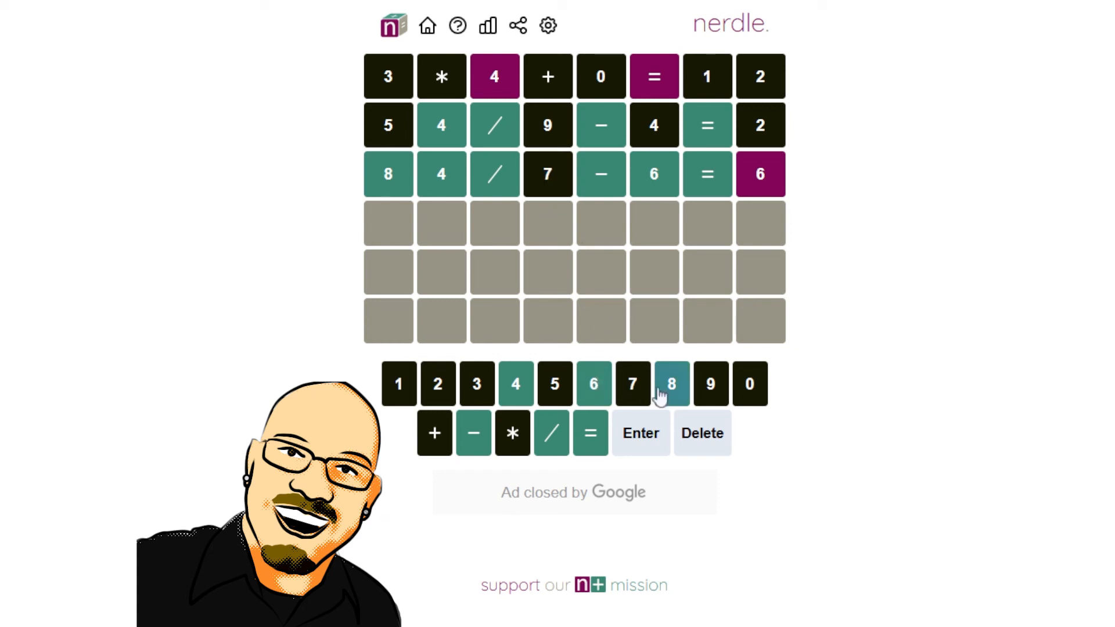
mouse_move(534, 188)
type("84")
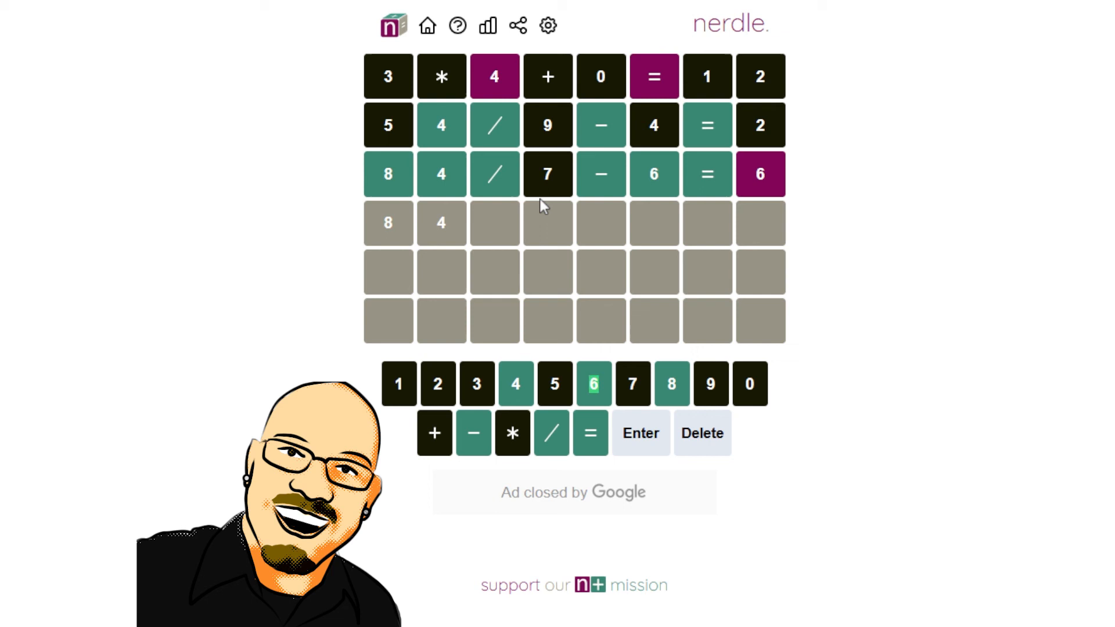
- Complete the fourth row as 84/6-6=8 and submit it
left_click(552, 433)
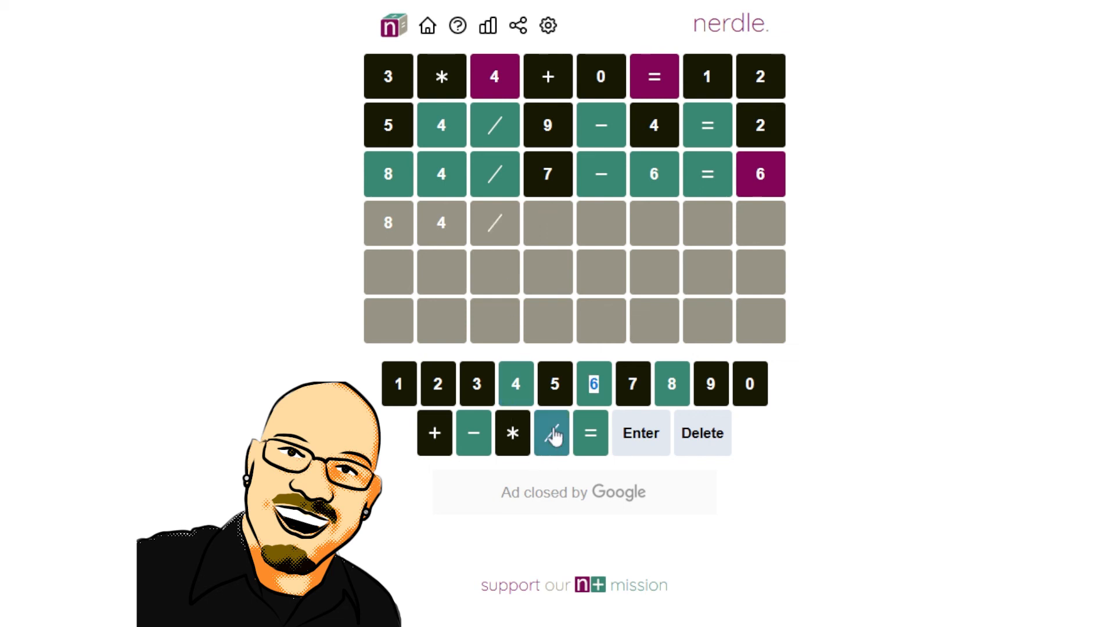
left_click(594, 384)
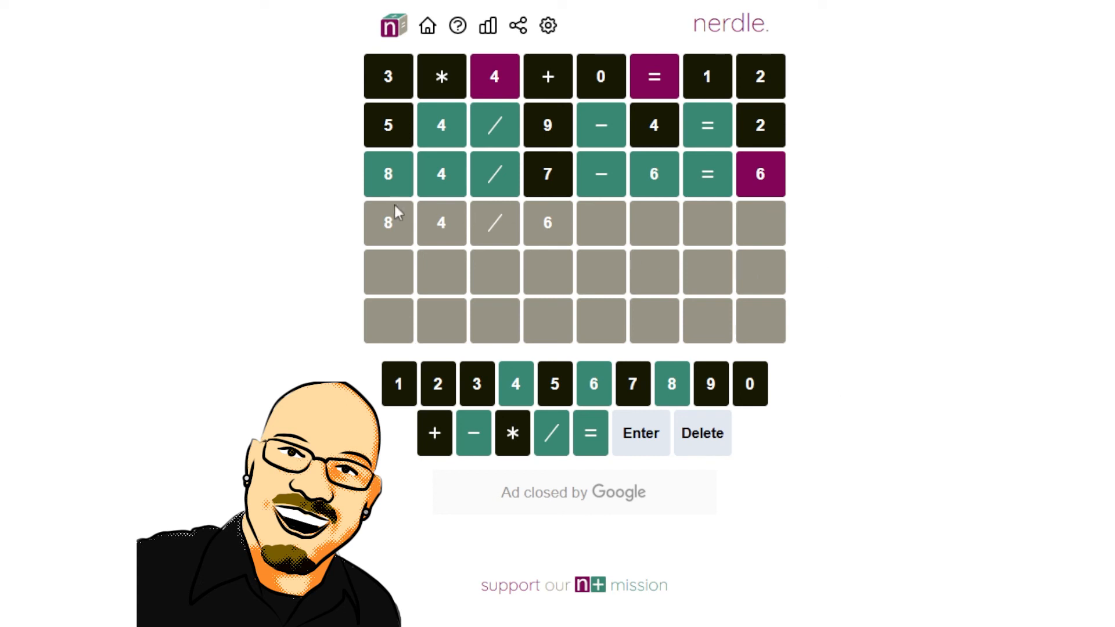
mouse_move(566, 252)
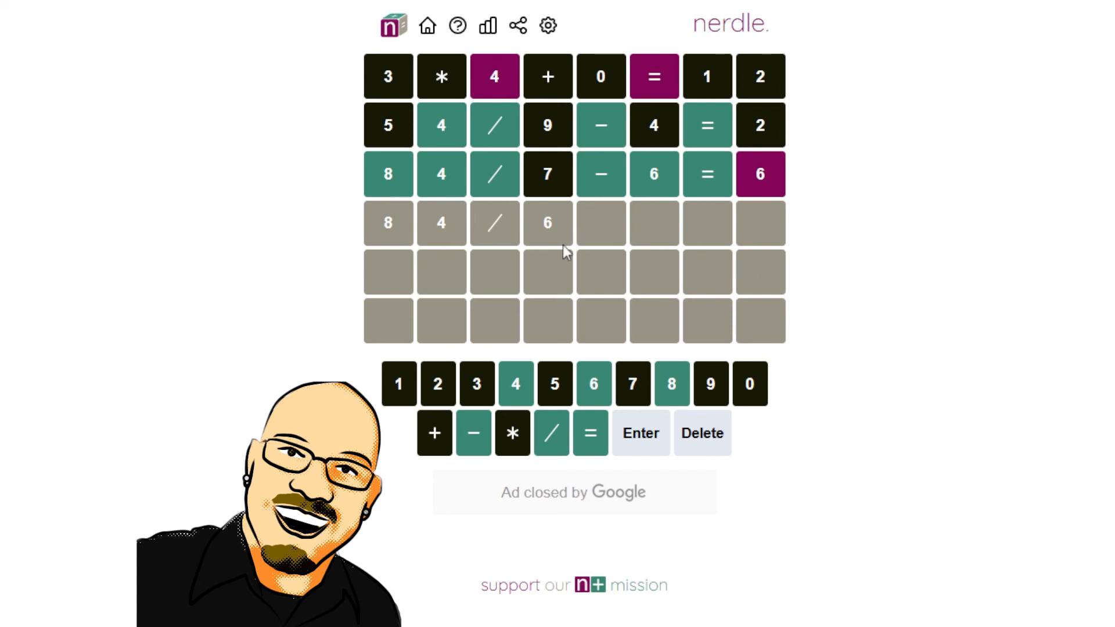
mouse_move(407, 242)
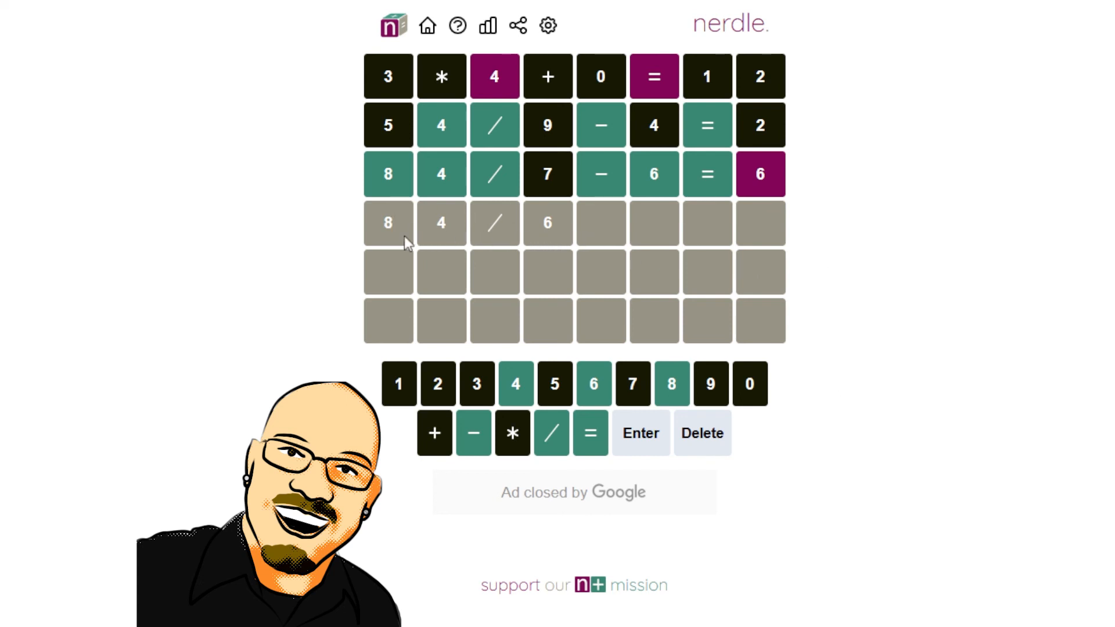
mouse_move(571, 240)
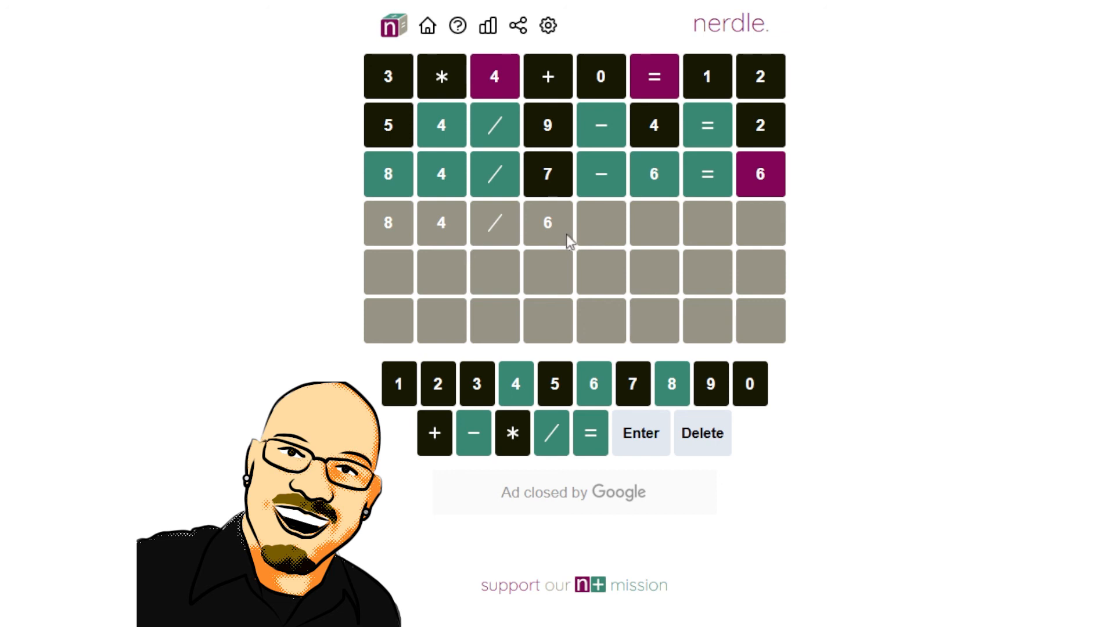
left_click(471, 433)
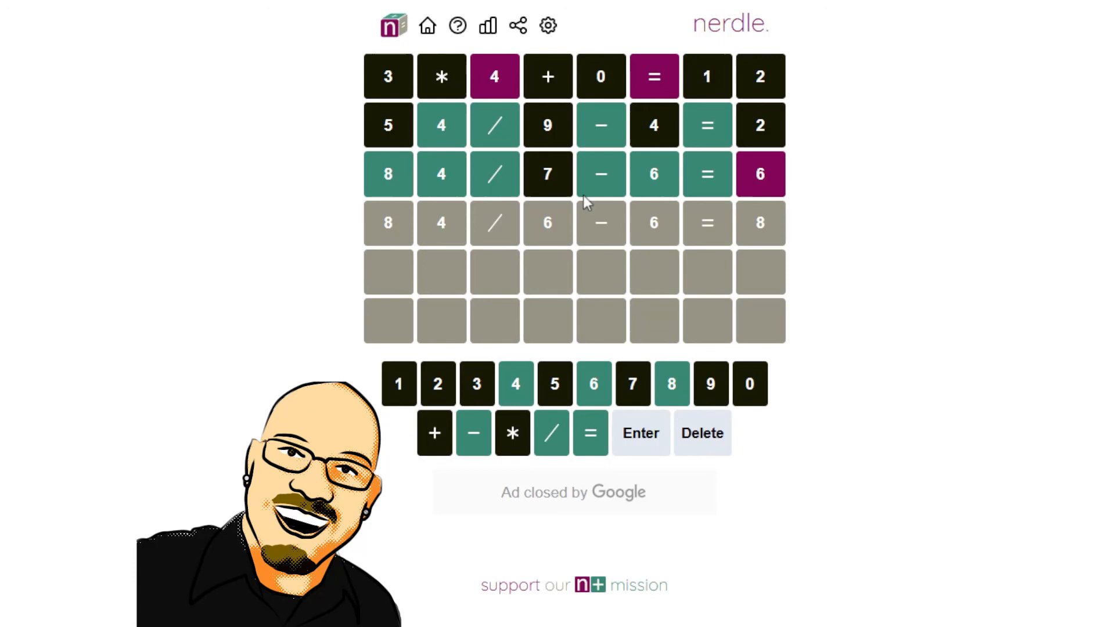
left_click(639, 433)
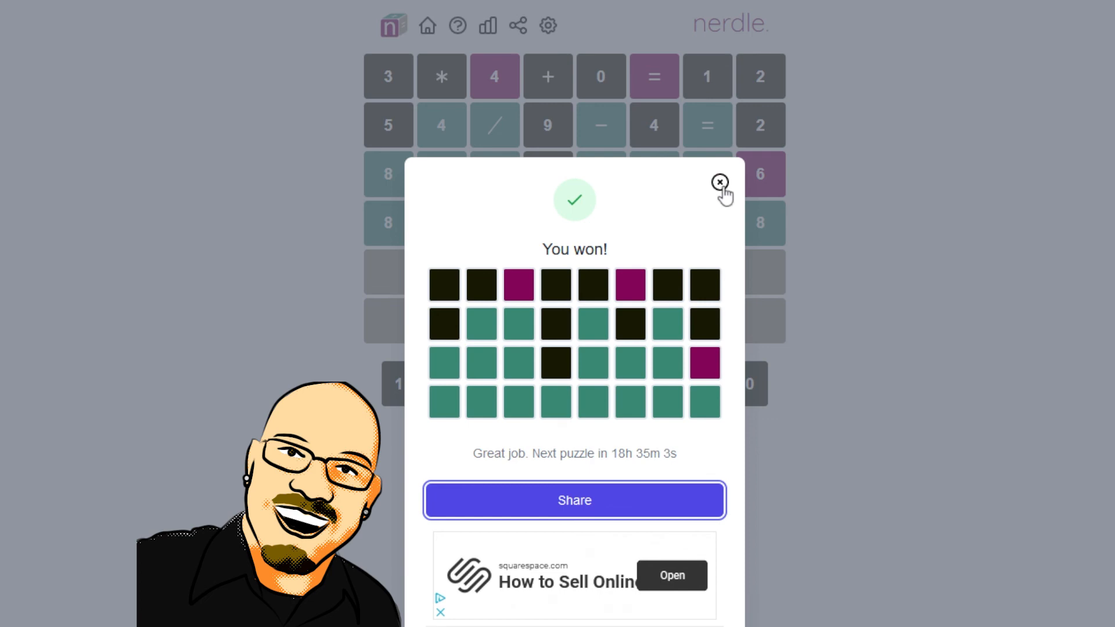
- Close the 'You won!' dialog to reveal the solved board
left_click(720, 181)
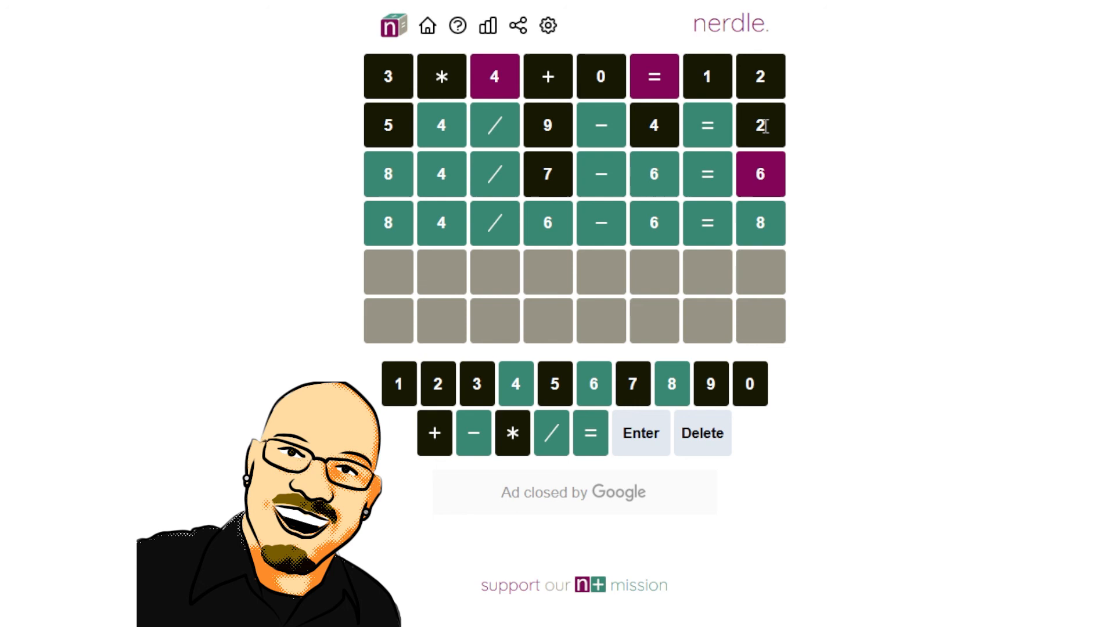
mouse_move(842, 180)
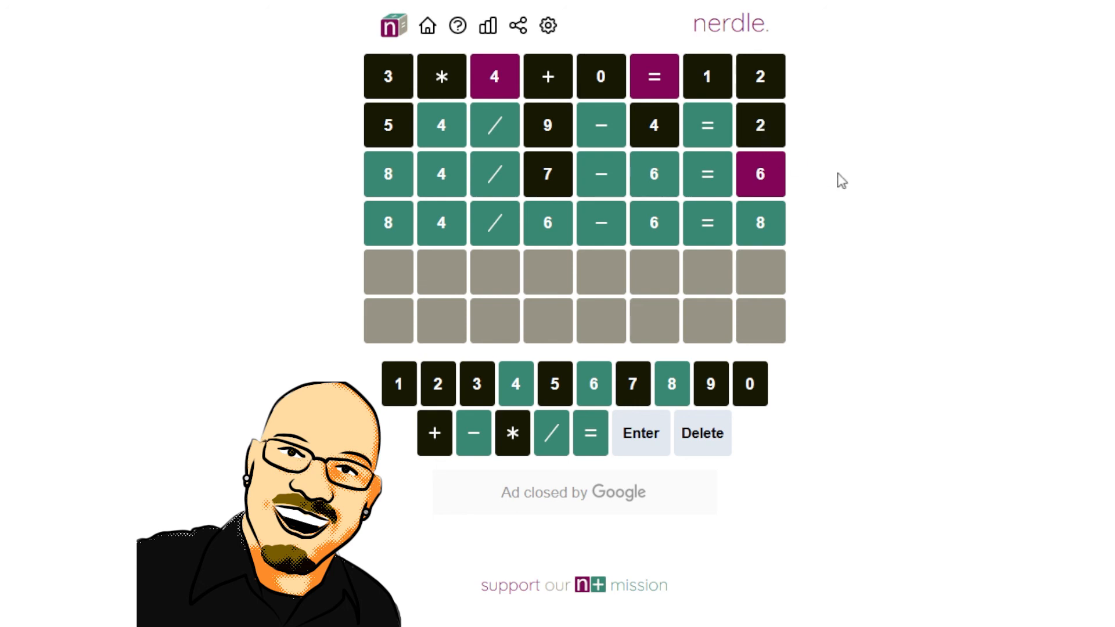
mouse_move(713, 526)
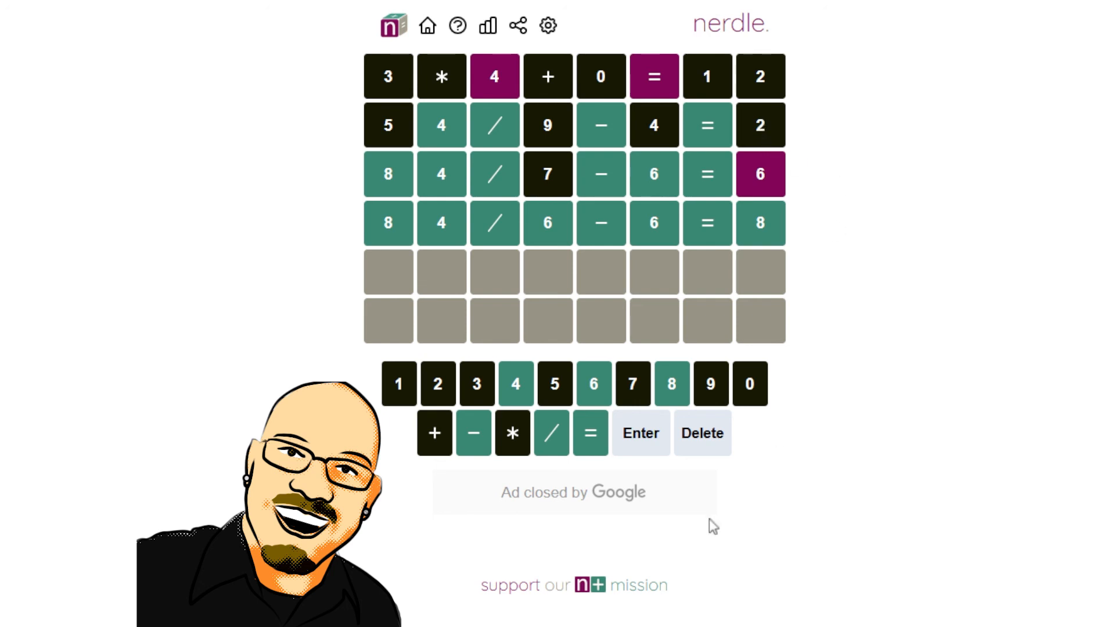
mouse_move(631, 414)
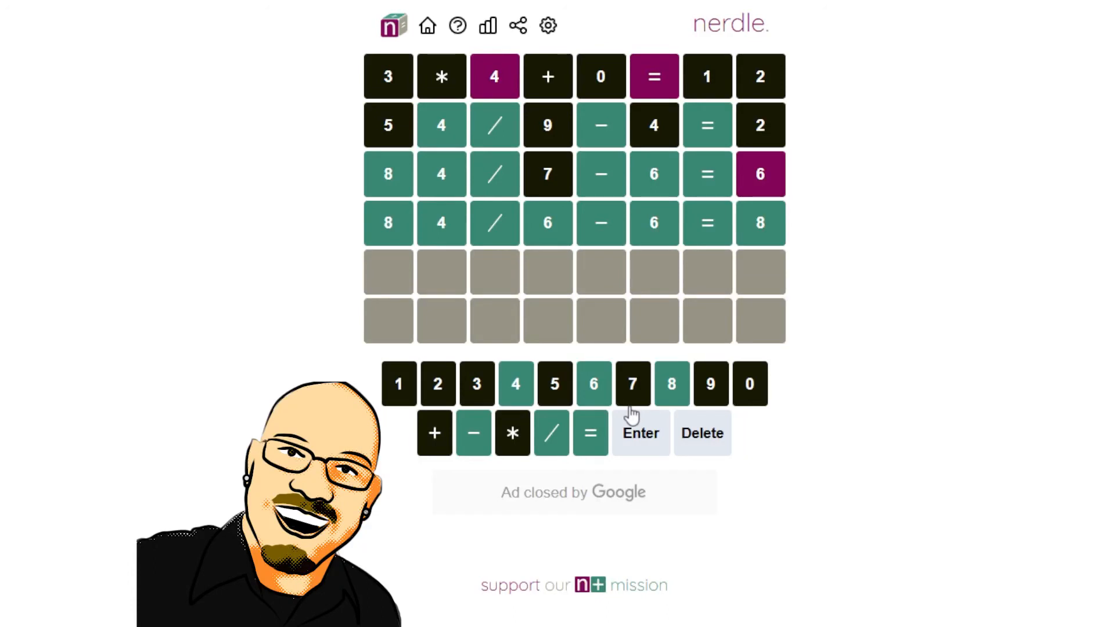